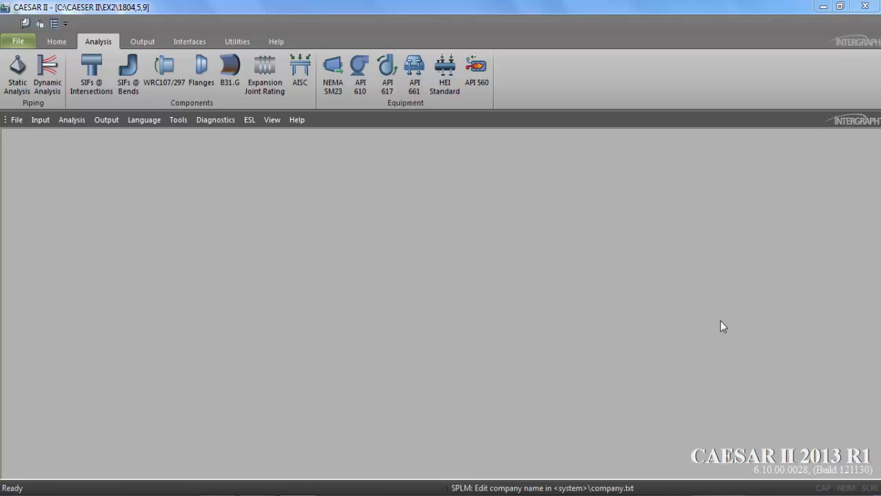
mouse_move(333, 75)
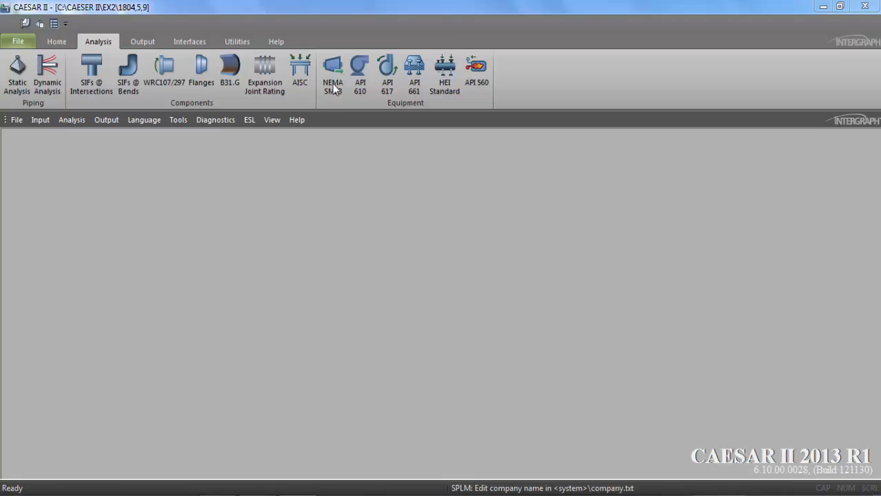
mouse_move(348, 131)
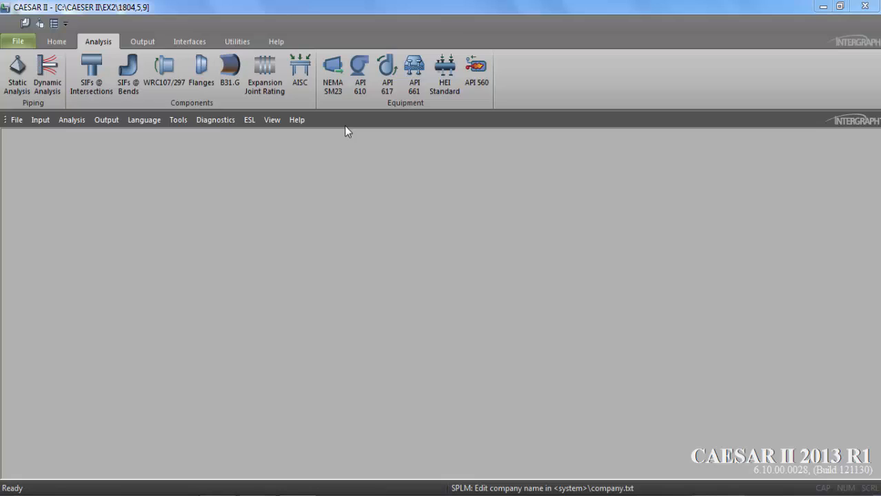
mouse_move(265, 75)
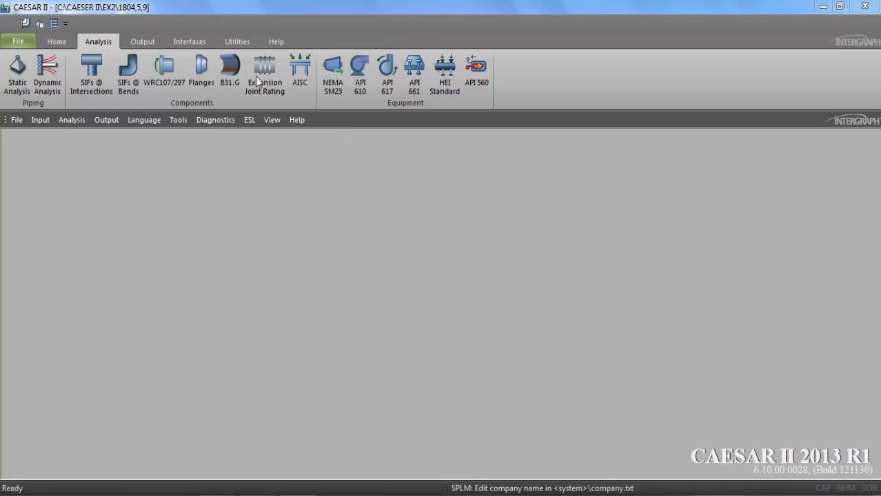
mouse_move(249, 174)
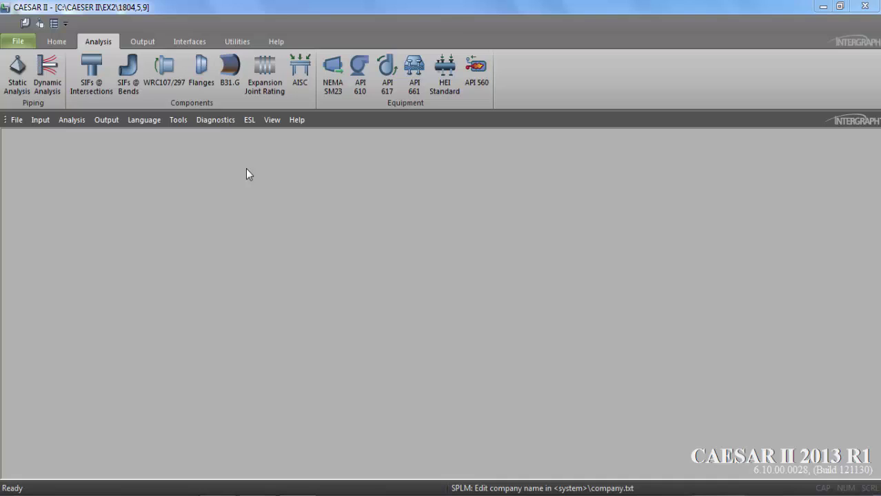
mouse_move(336, 95)
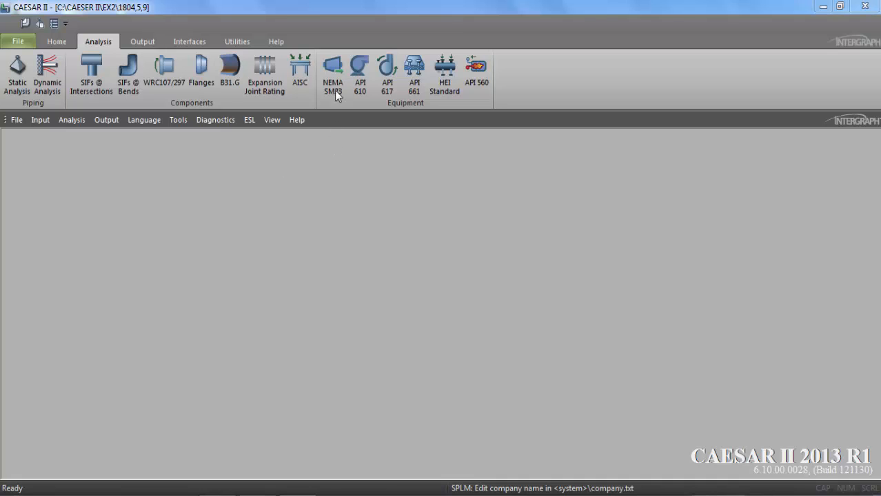
Open the 1804 PRACTICE job from the ex2 folder via Home > Open.
click(57, 41)
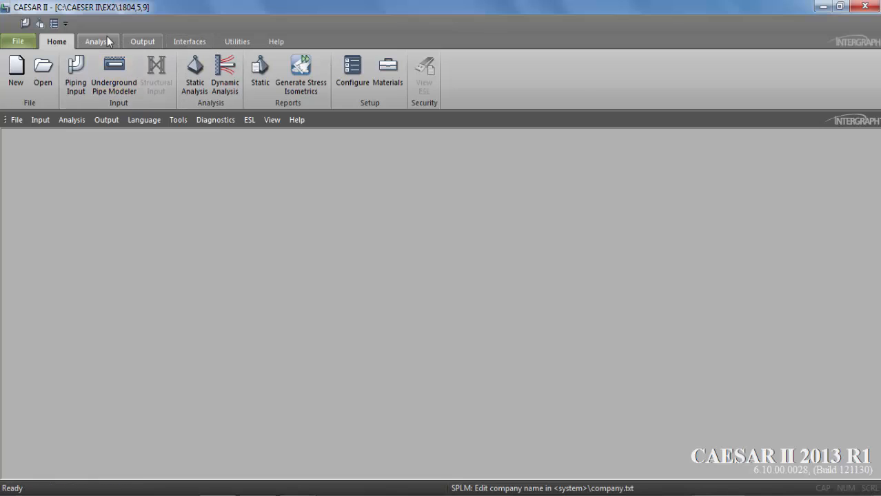
mouse_move(43, 69)
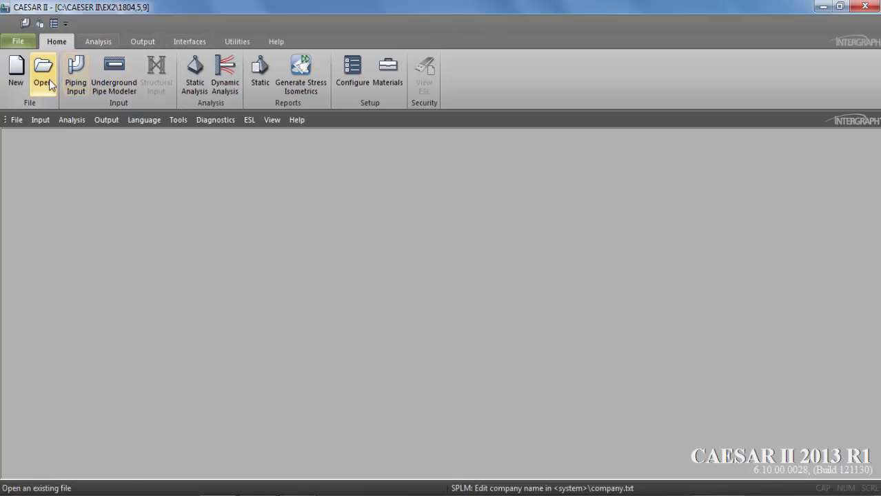
click(43, 69)
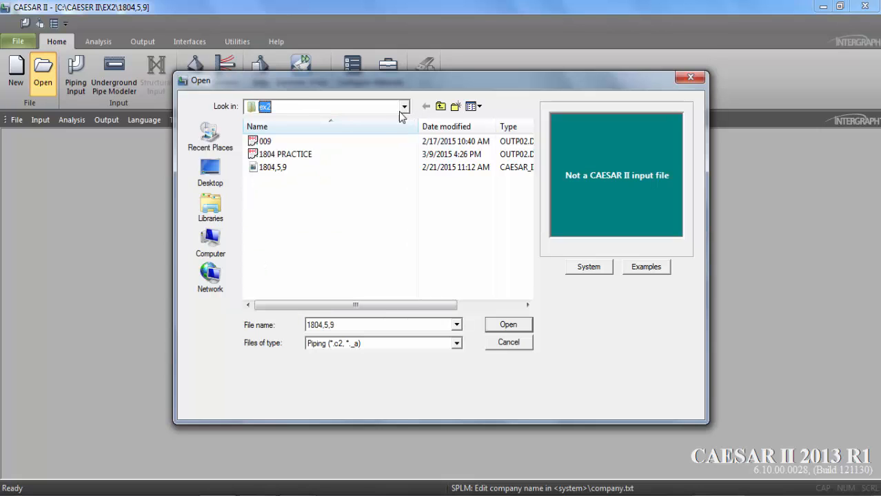
click(285, 154)
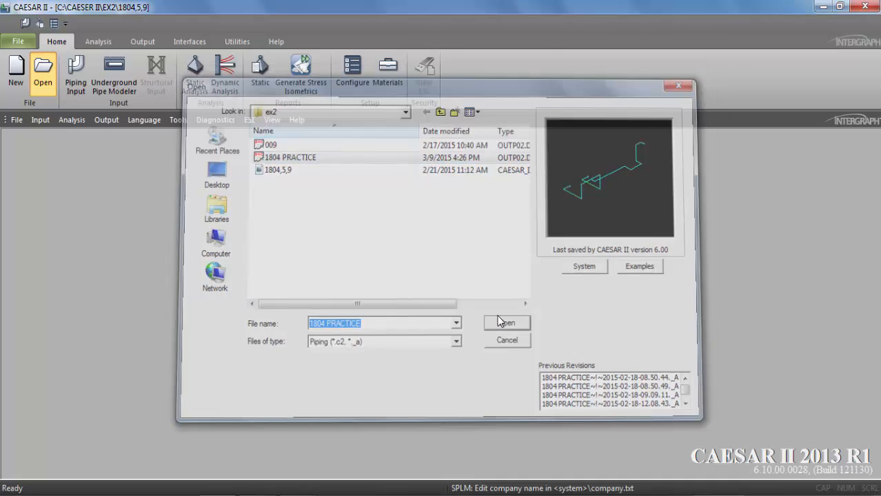
click(506, 322)
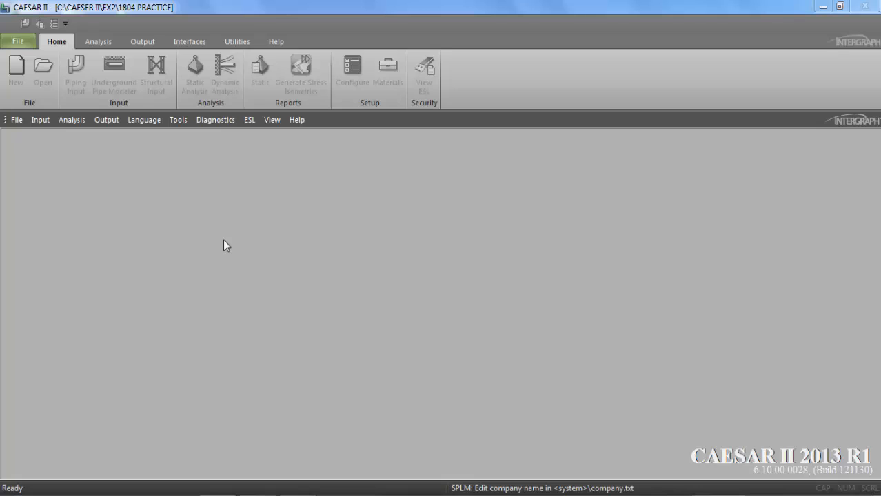
Open 1804 PRACTICE in Piping Input to review its element and restraint data.
click(75, 75)
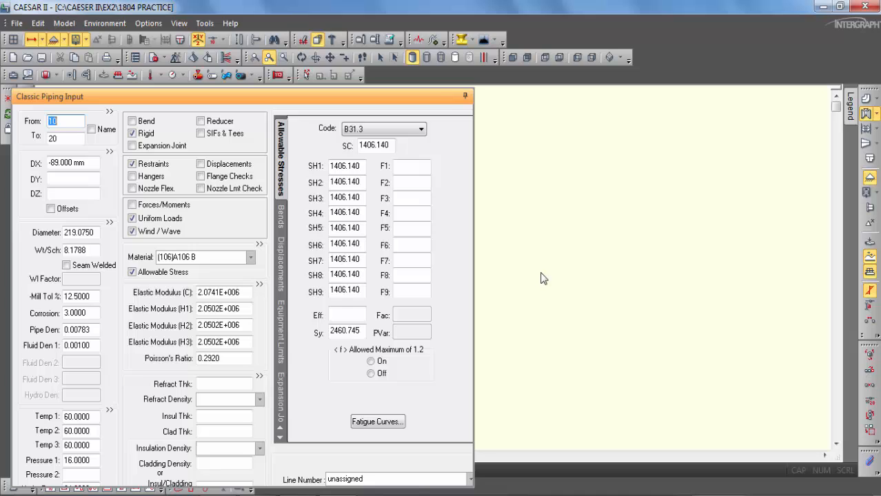
mouse_move(623, 90)
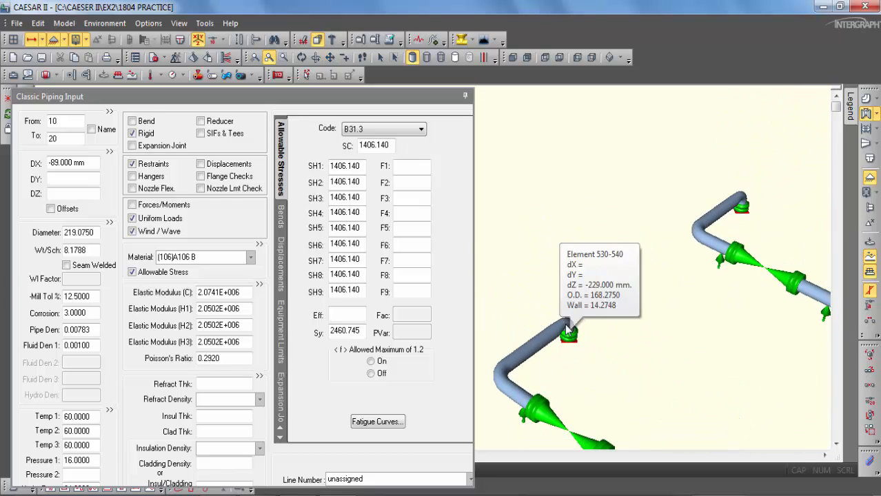
mouse_move(566, 349)
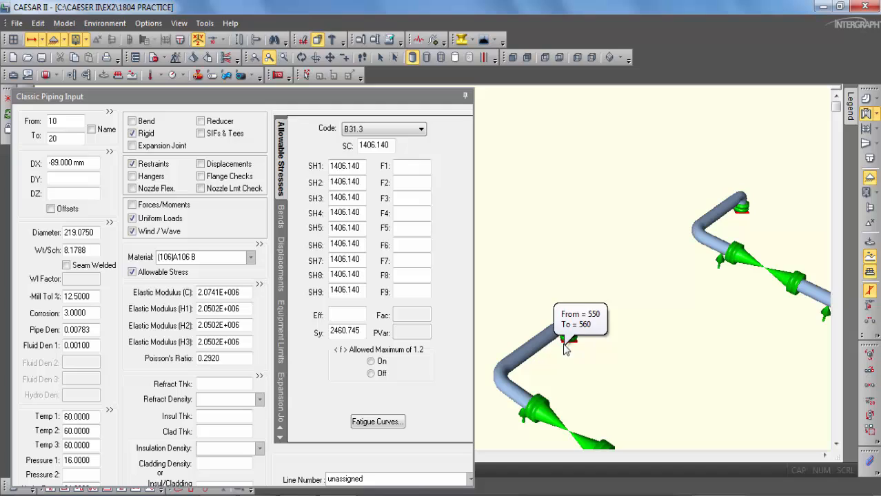
mouse_move(567, 342)
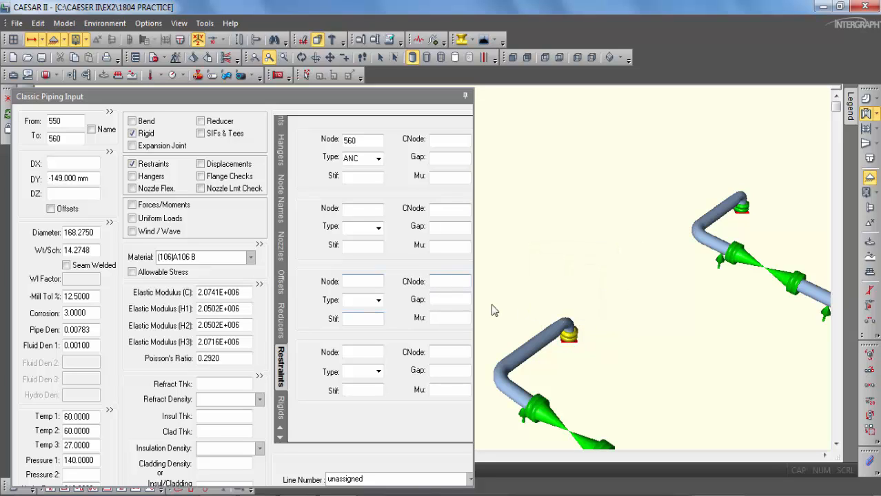
mouse_move(567, 340)
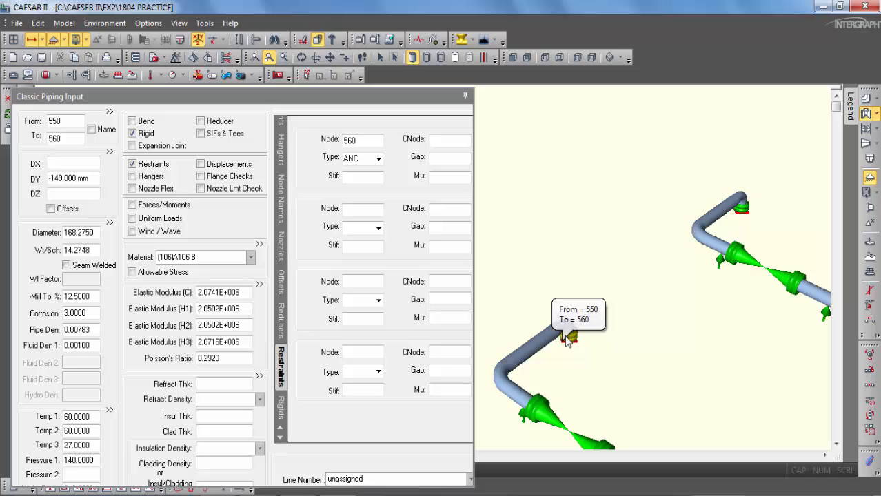
mouse_move(568, 333)
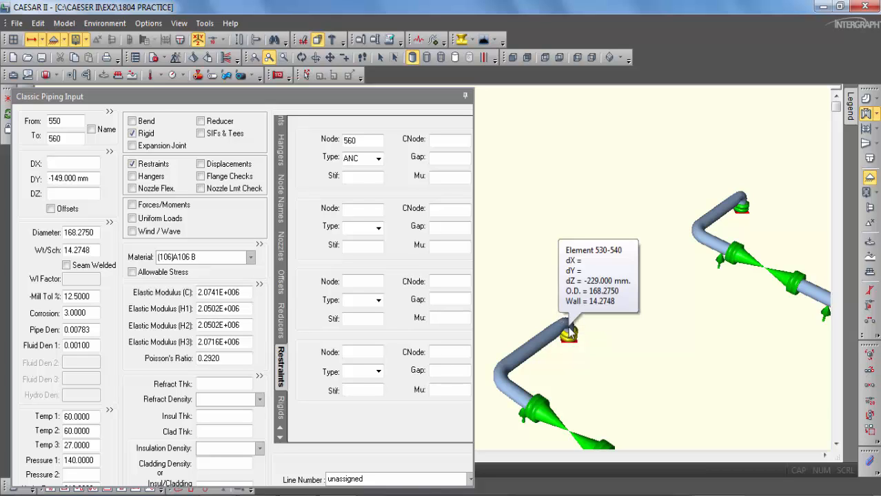
mouse_move(569, 338)
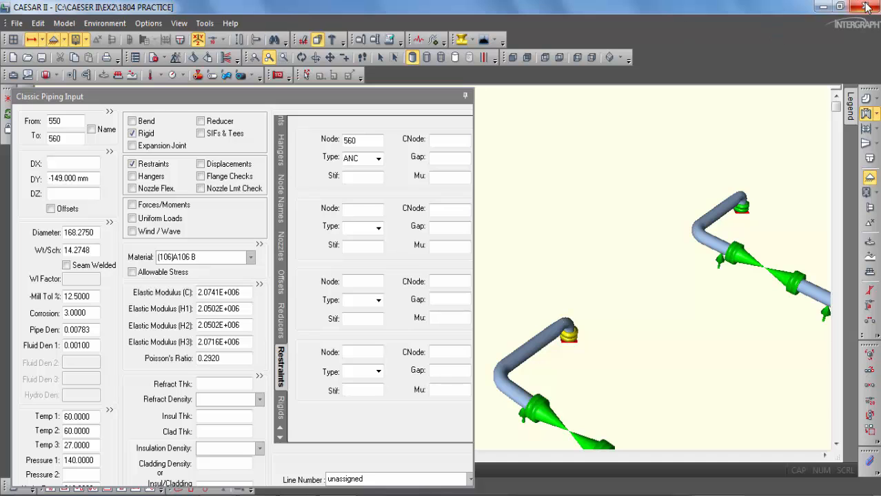
Close Piping Input and open job 1806,10,26 from the Discharge folder.
click(465, 96)
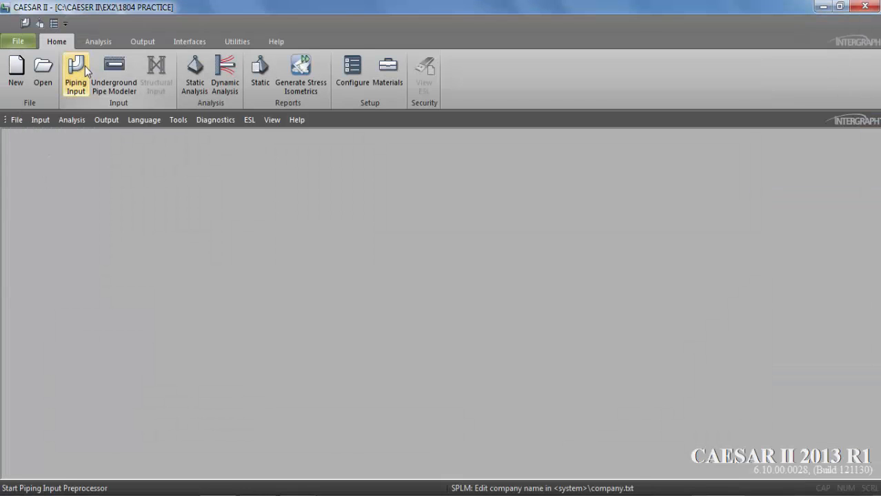
click(43, 72)
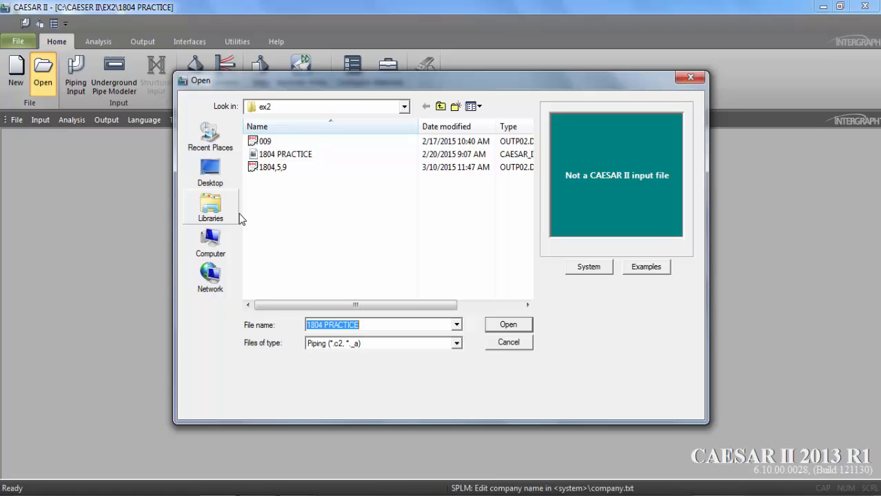
click(403, 106)
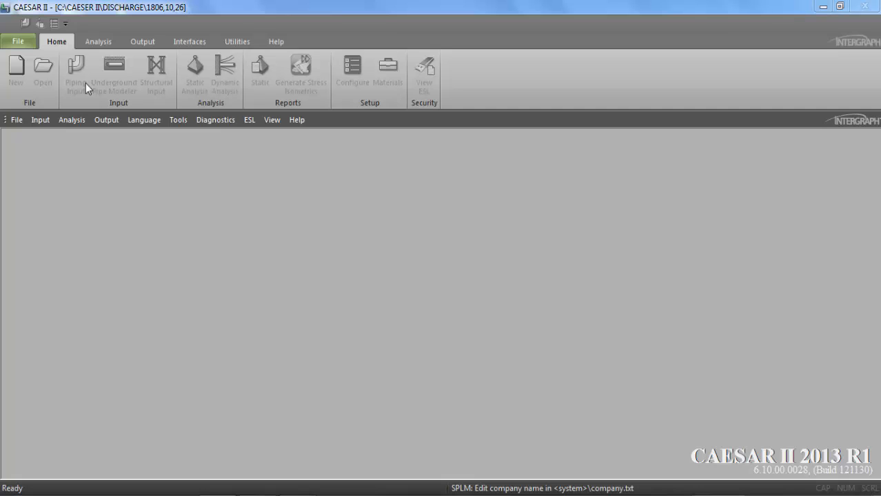
click(76, 73)
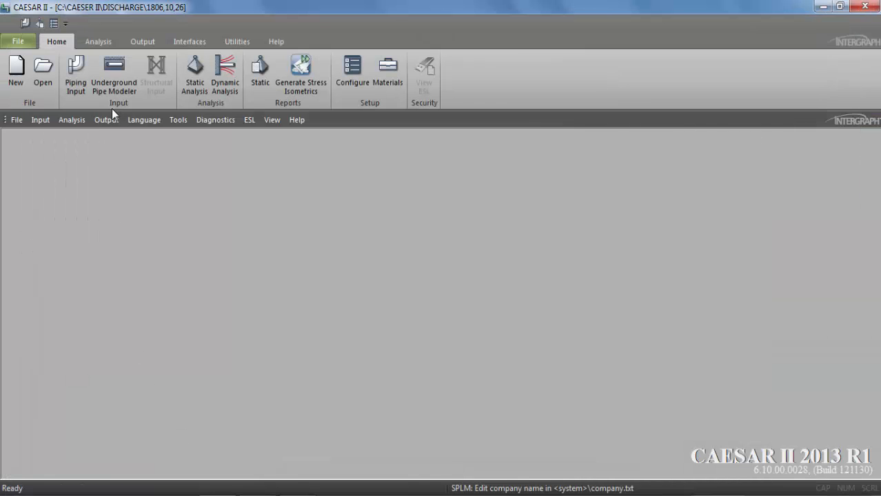
Start a new API 610 pump job with api610 as its data directory.
click(98, 41)
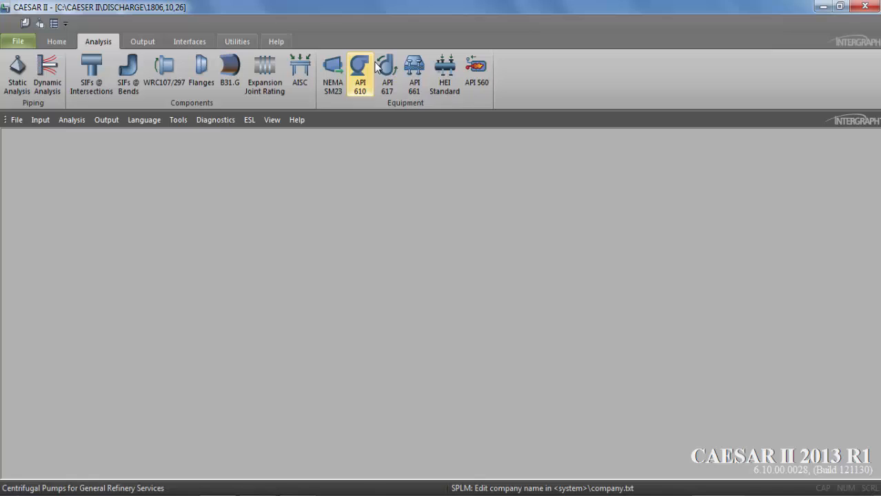
click(360, 71)
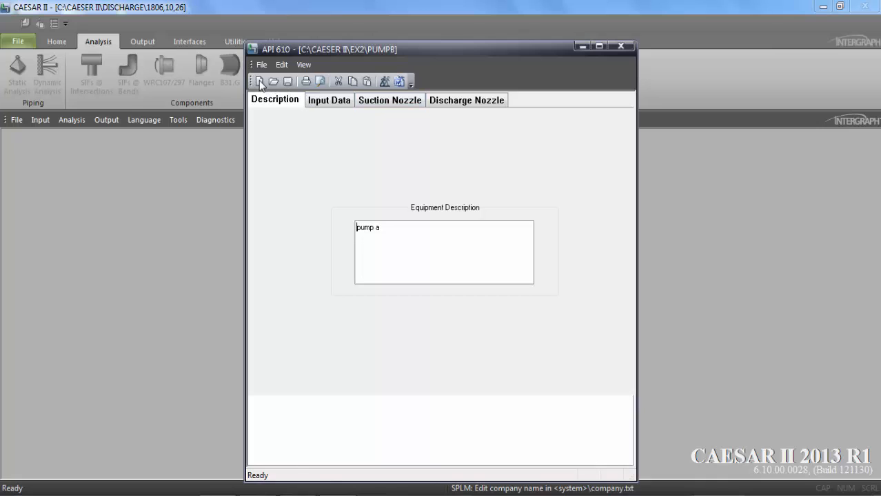
click(260, 82)
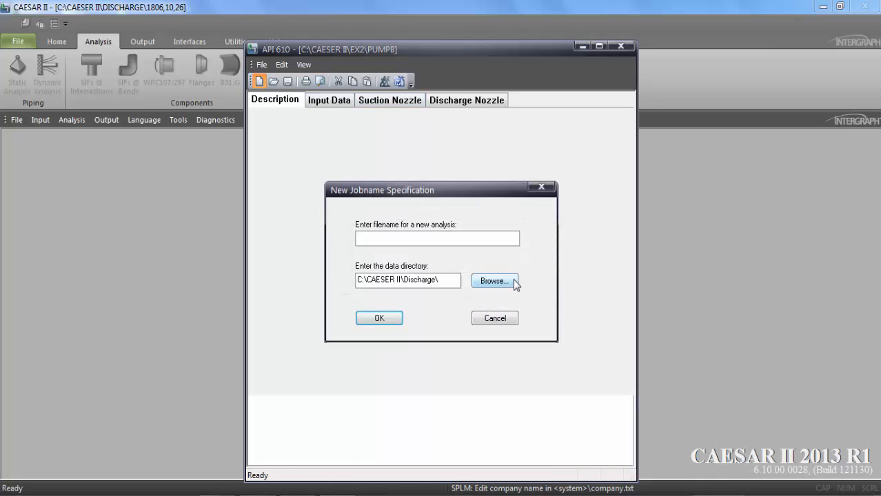
click(493, 282)
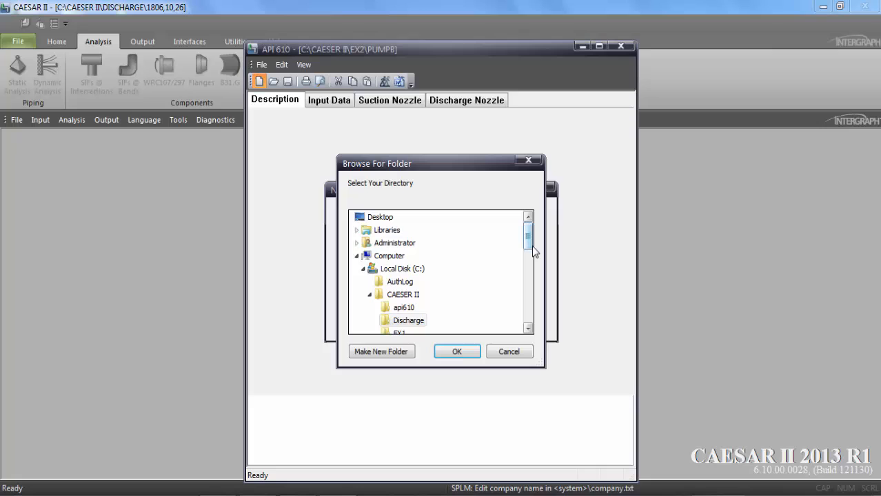
scroll(down, 3)
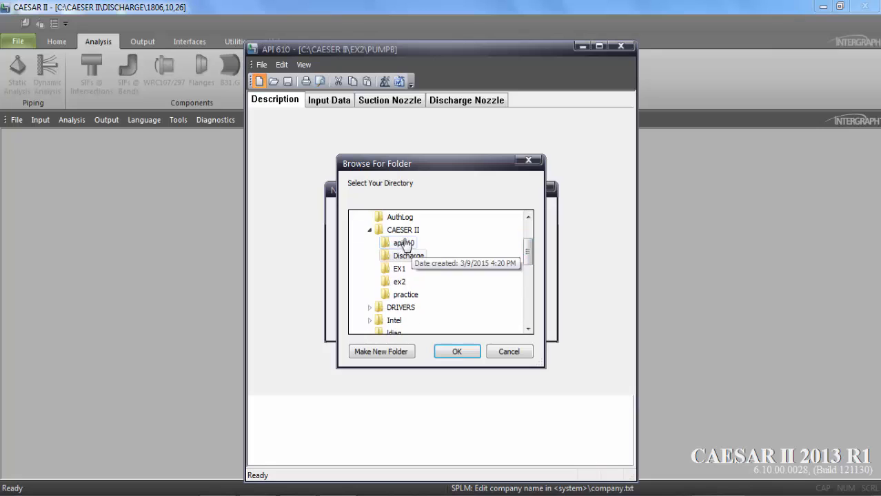
click(404, 243)
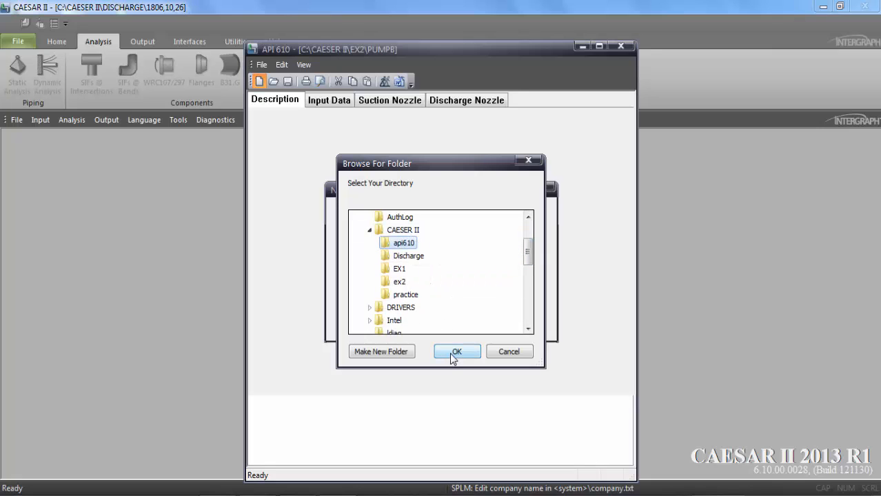
Name the job 'pump a analysis' and enter equipment description Pump A.
click(457, 352)
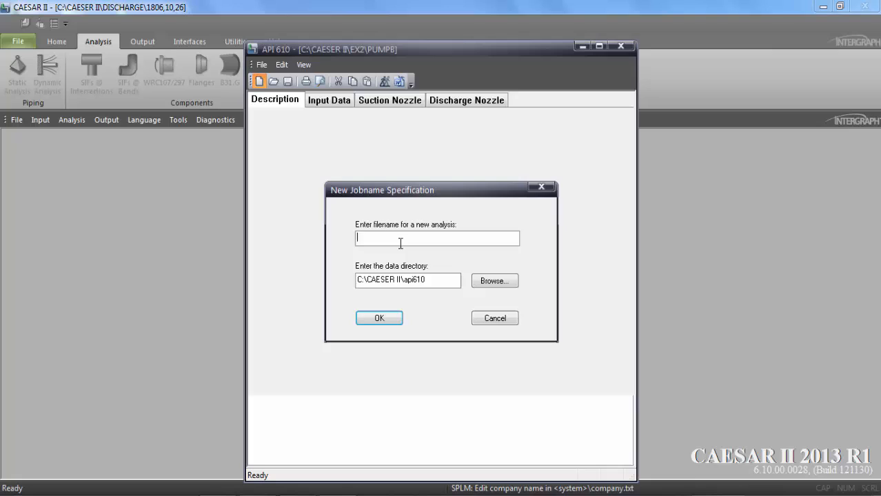
text(pump a analsis)
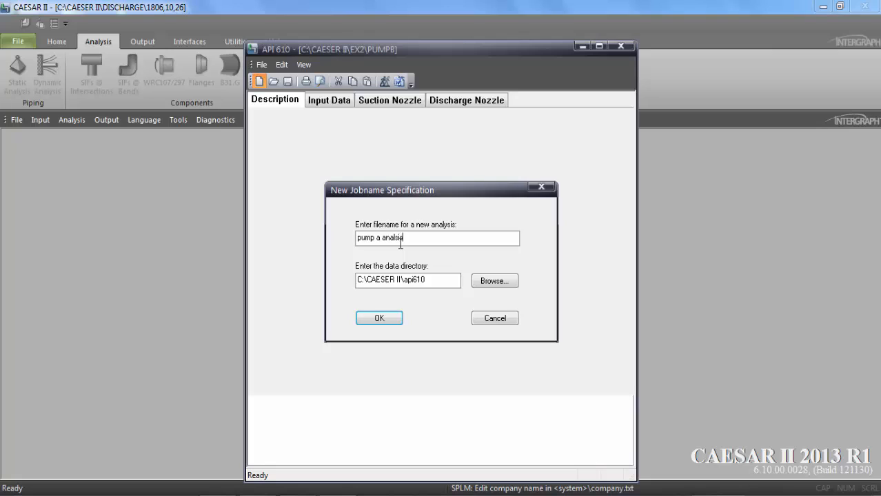
key(BackSpace)
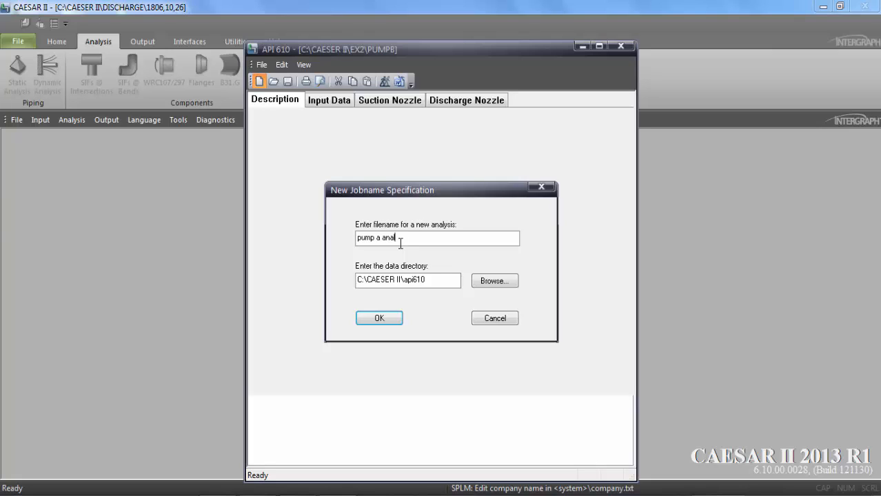
text(ysis)
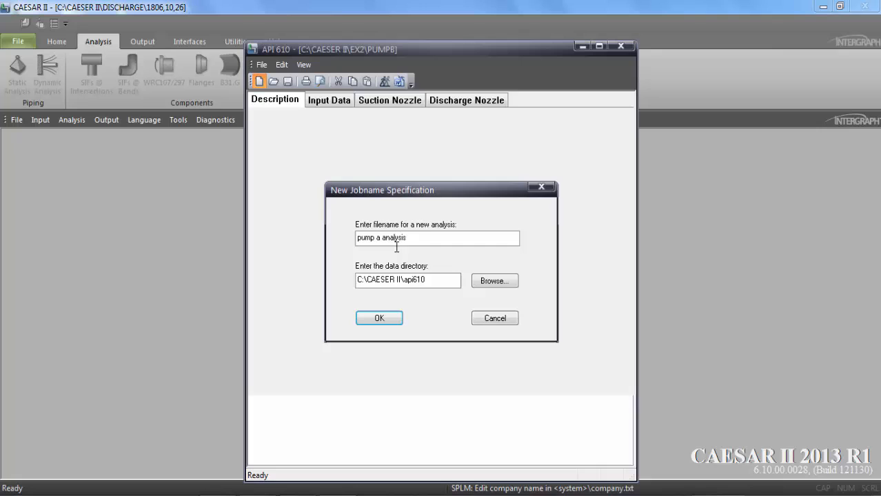
click(379, 318)
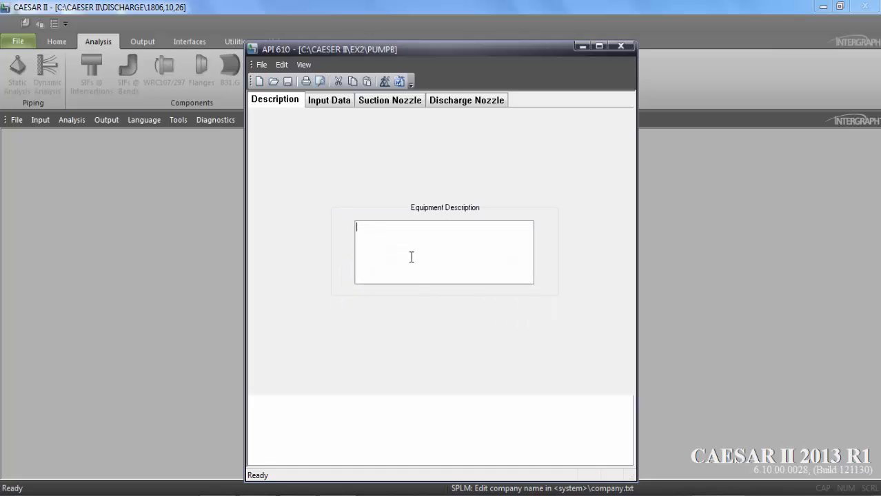
text(P)
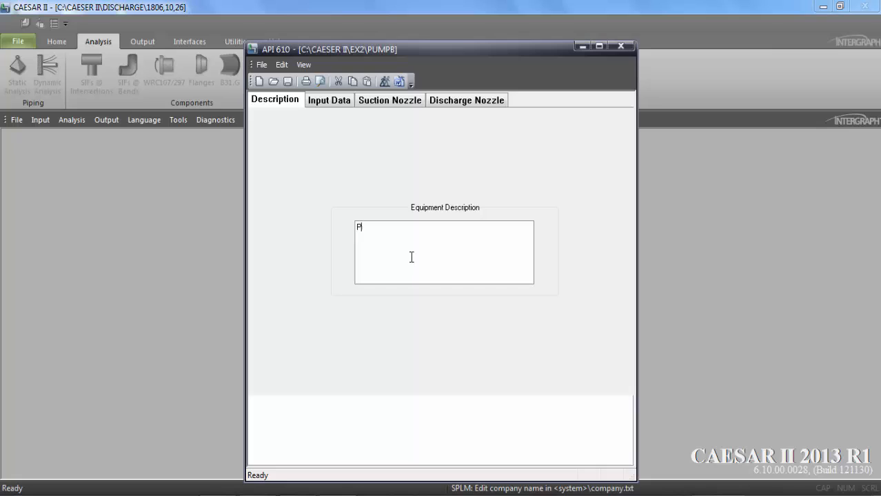
text(ump A)
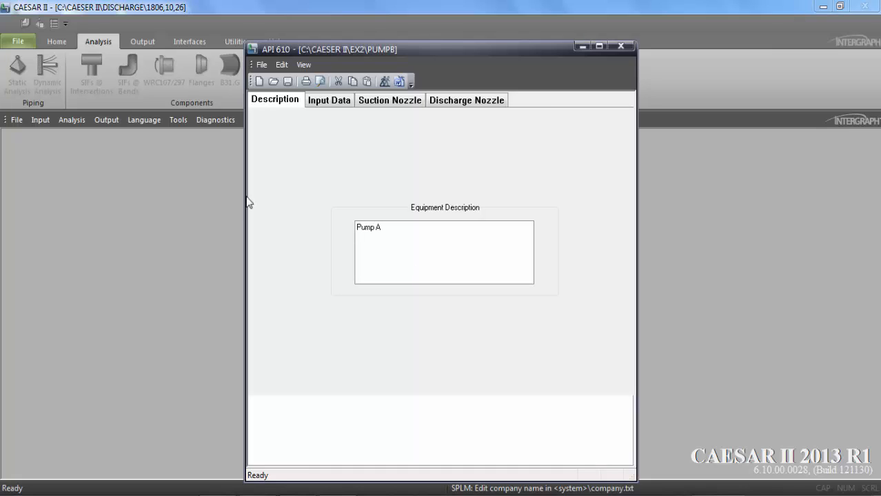
On the Input Data form, enter the direction cosines and base node 12.
click(329, 100)
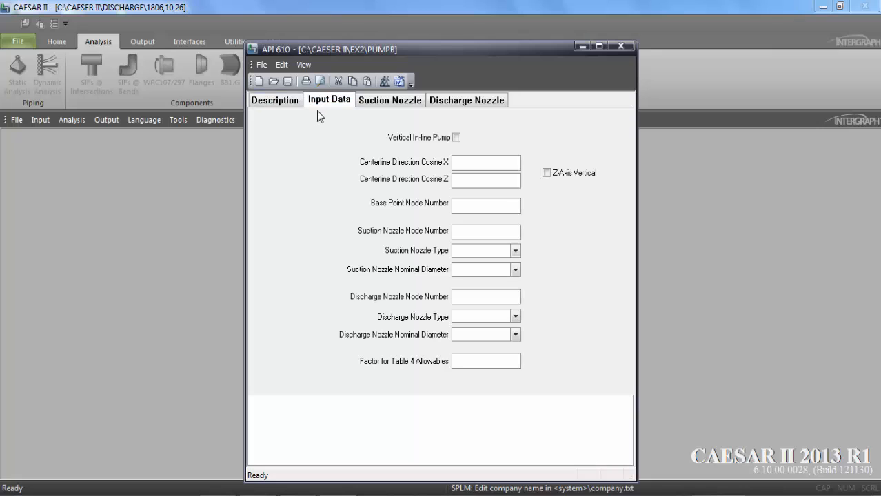
mouse_move(444, 199)
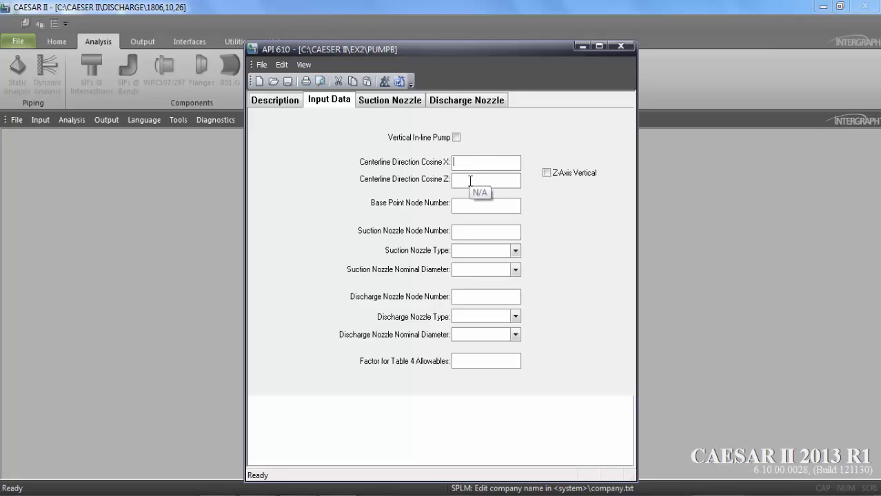
text(0.000)
click(486, 180)
text(1.000)
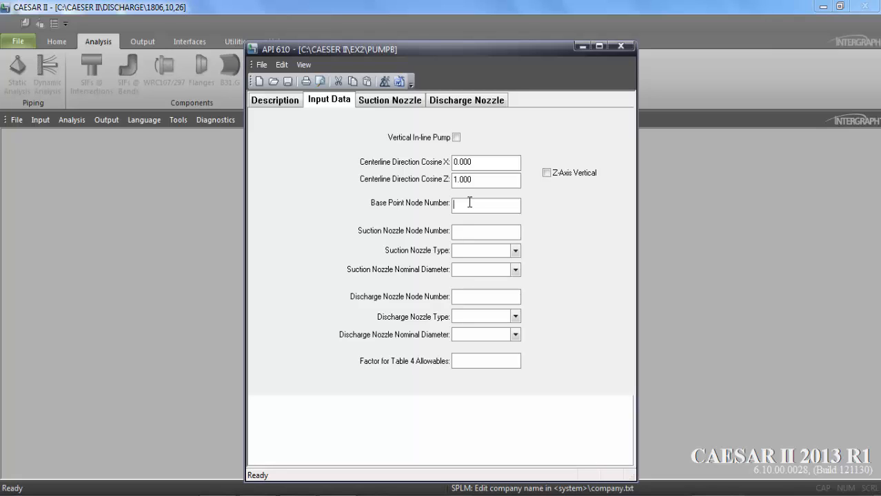
text(1)
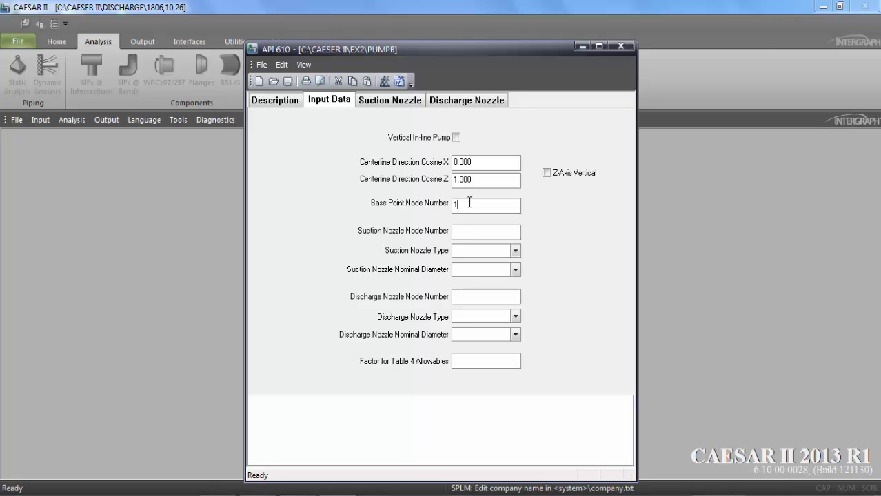
text(2)
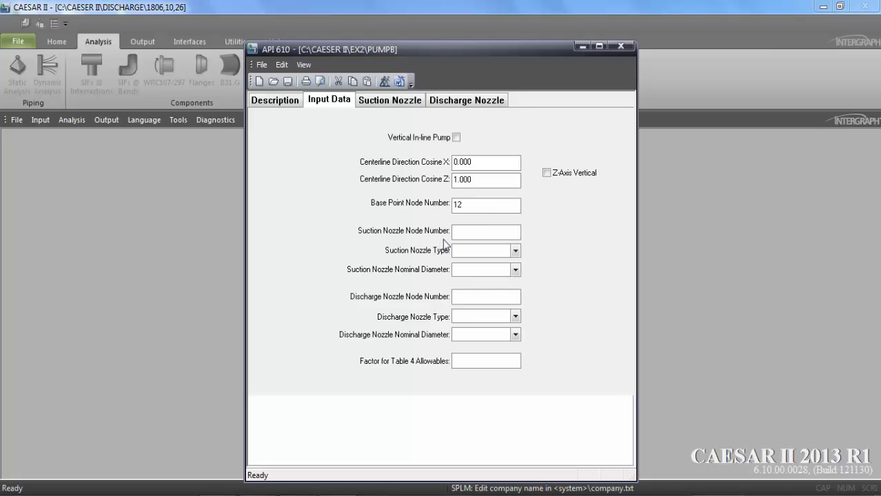
Set the suction nozzle to node 560, type Top, 6 in diameter.
click(486, 231)
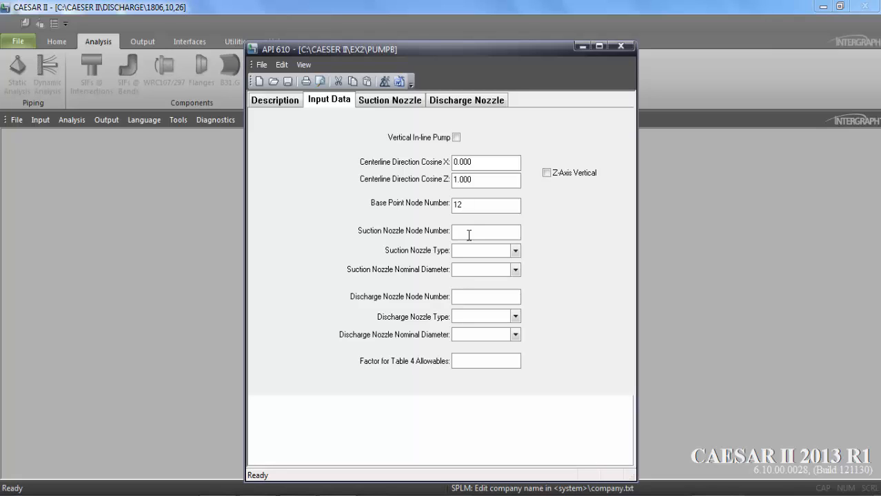
text(5)
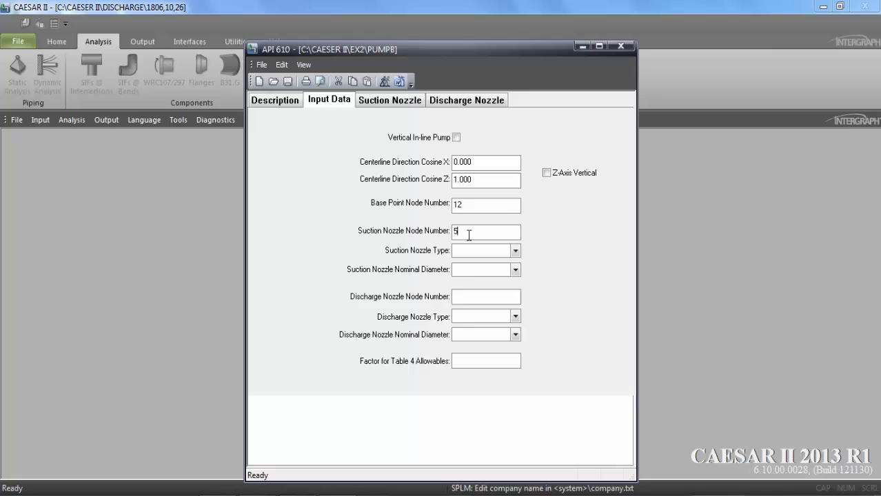
text(60)
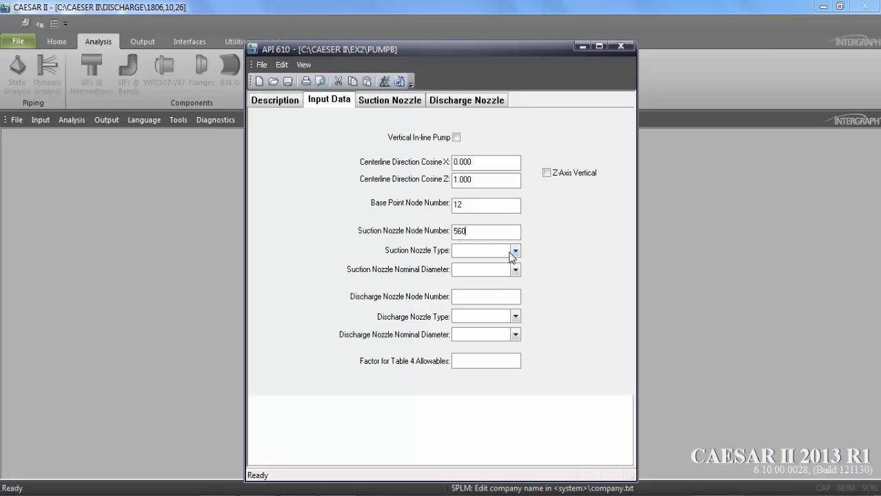
click(515, 250)
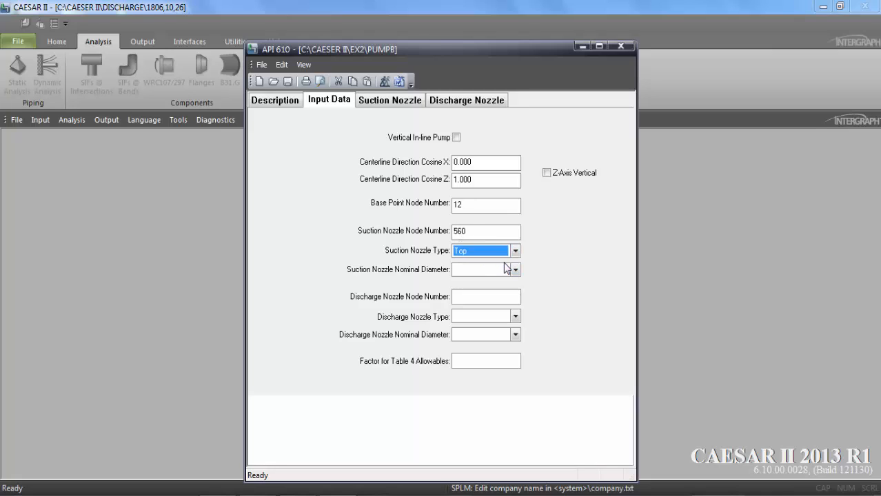
click(514, 269)
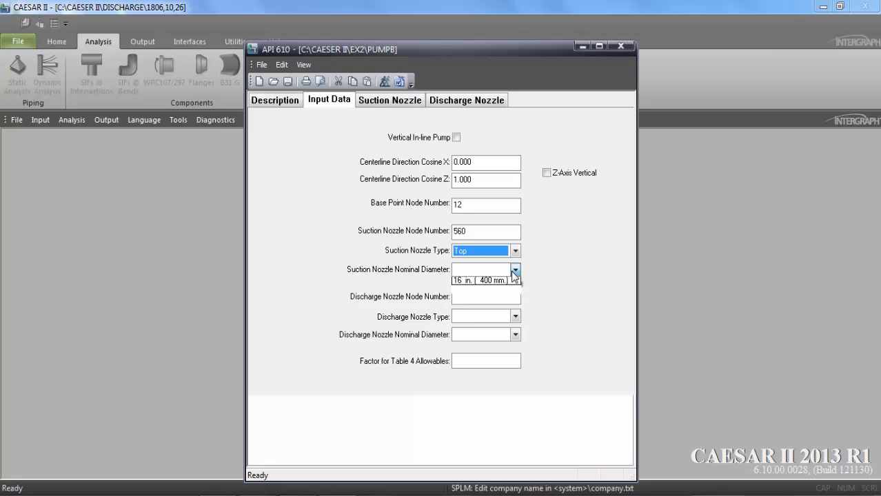
click(515, 269)
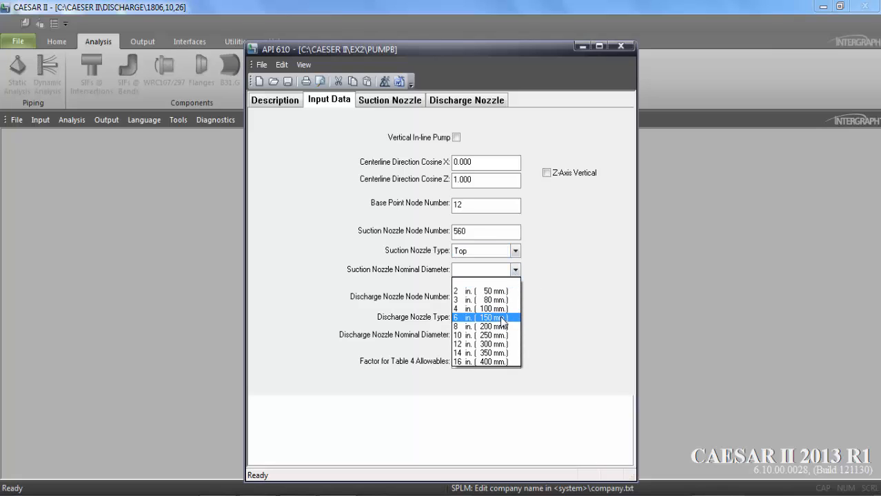
click(485, 318)
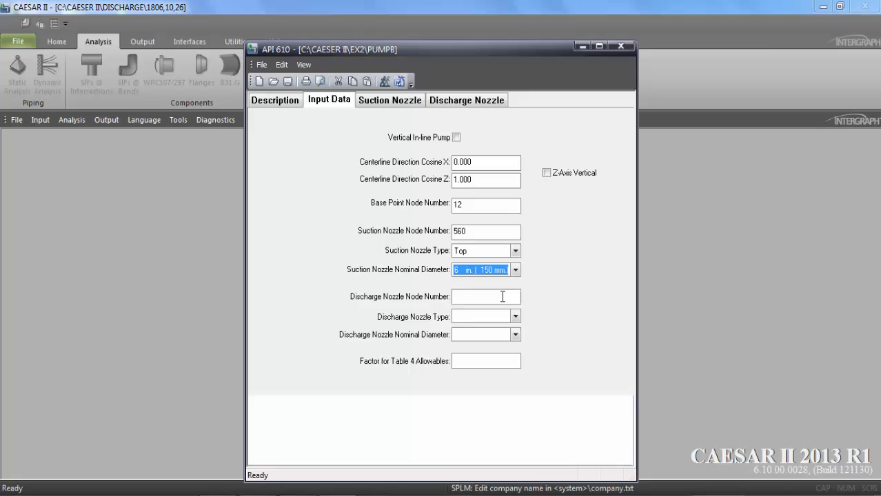
mouse_move(486, 296)
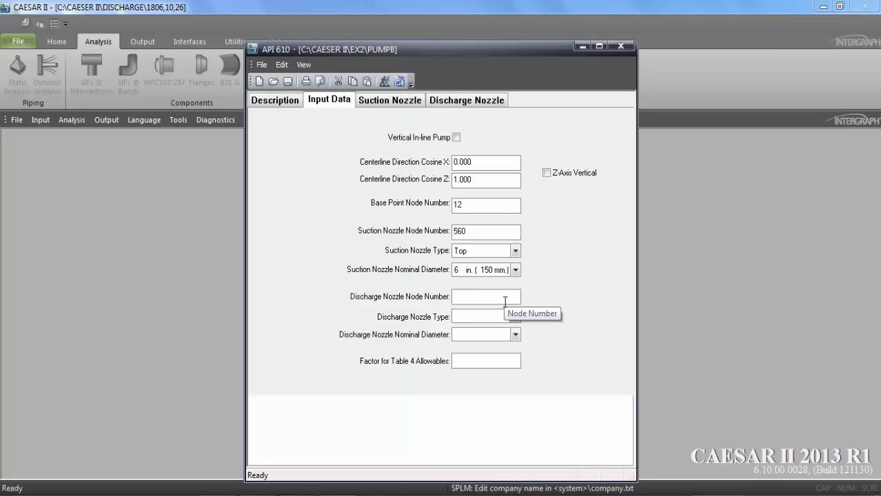
Set the discharge nozzle to node 10, type Top, 4 in diameter.
text(1)
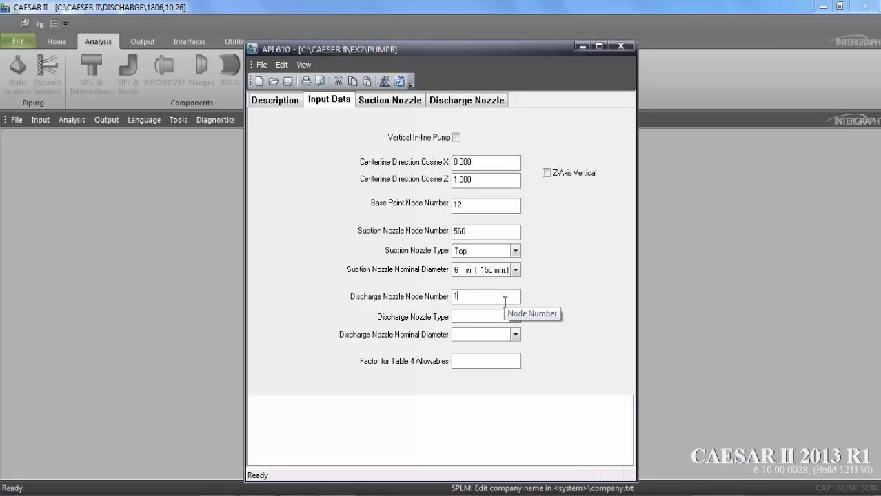
click(515, 316)
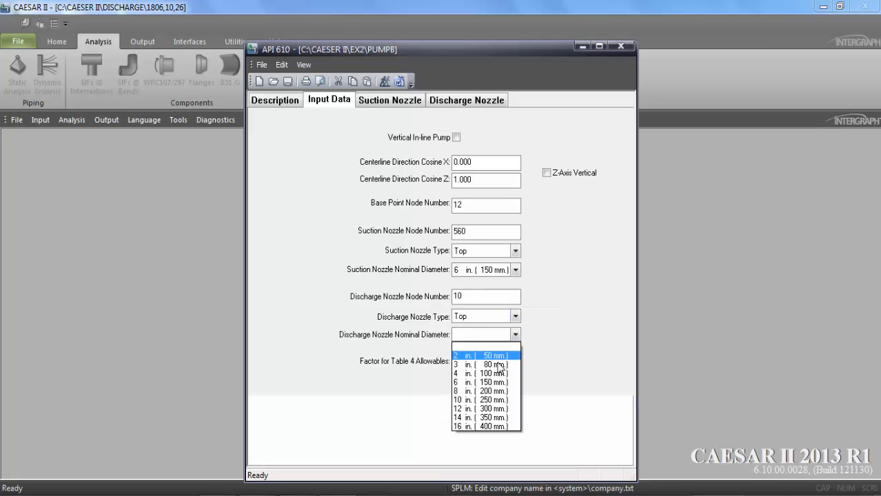
click(483, 373)
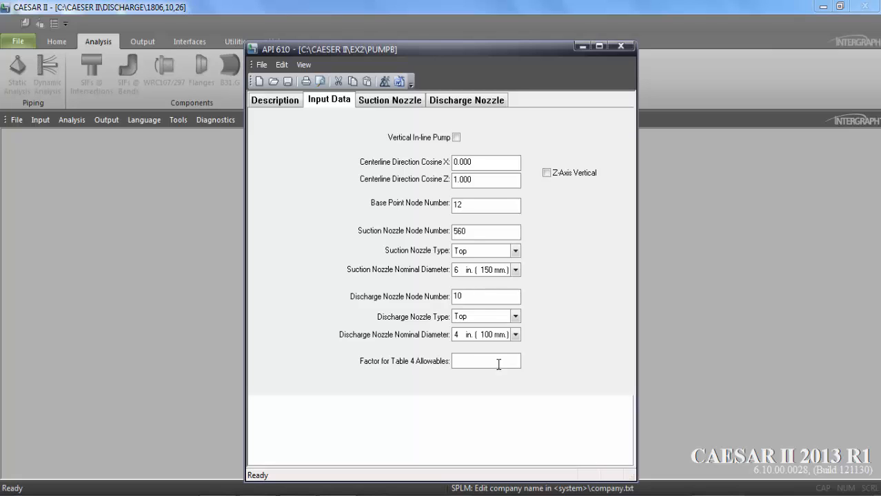
Set the Table 4 allowables factor to 2 and suction nozzle DY to 800 mm.
click(389, 100)
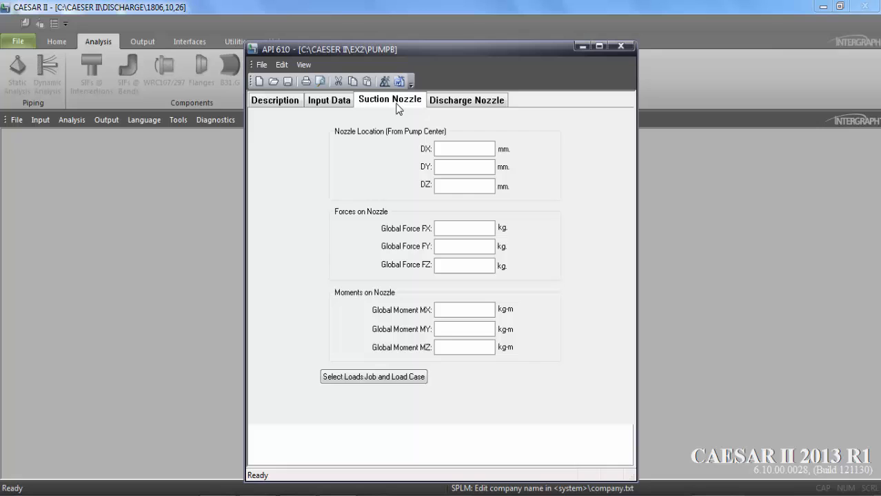
click(329, 100)
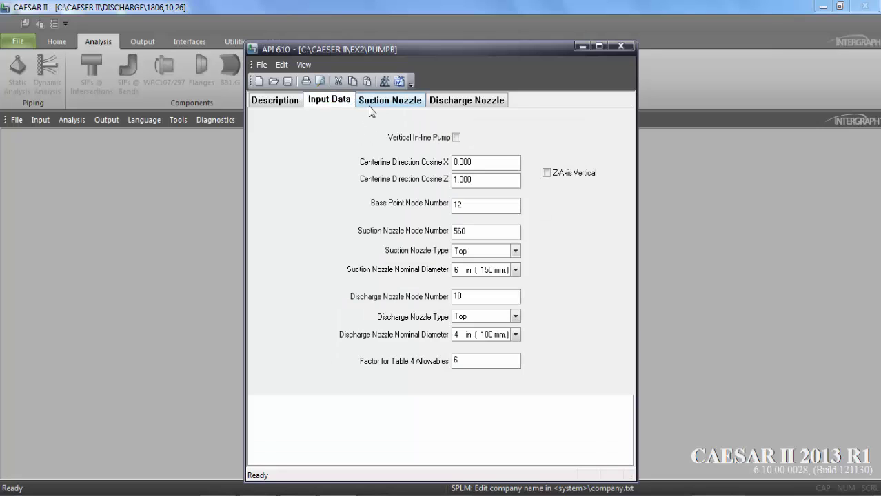
click(390, 100)
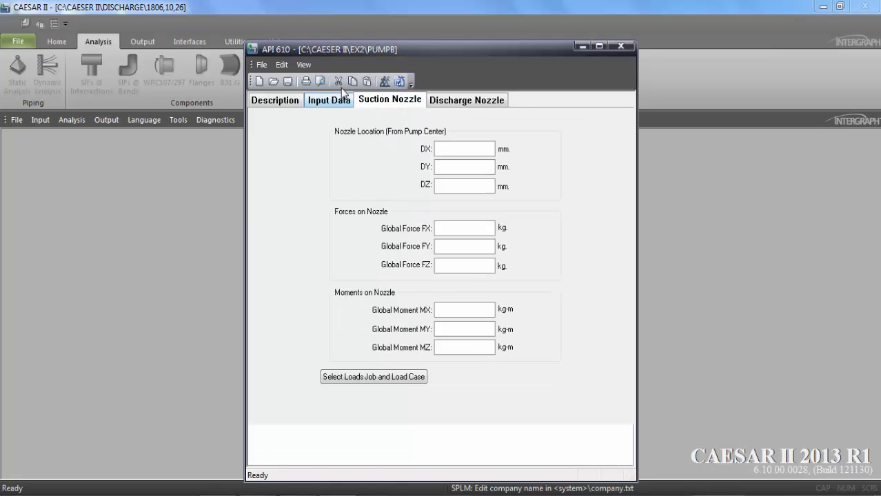
click(329, 100)
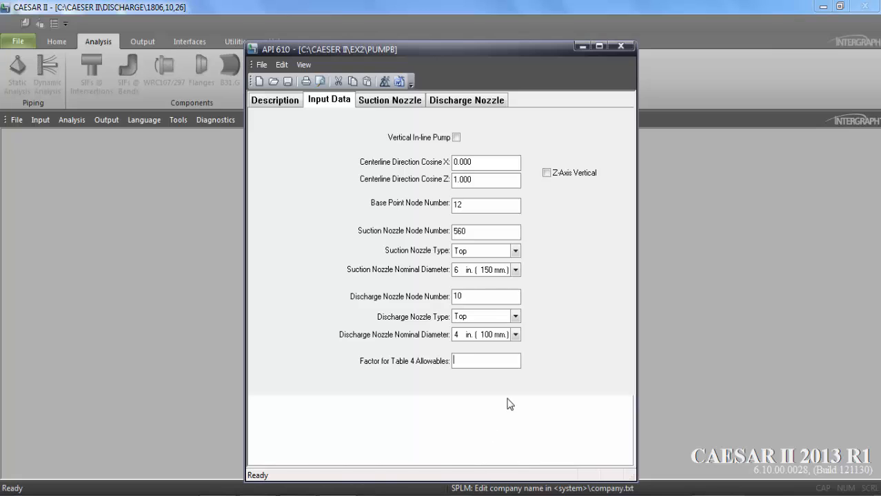
text(2)
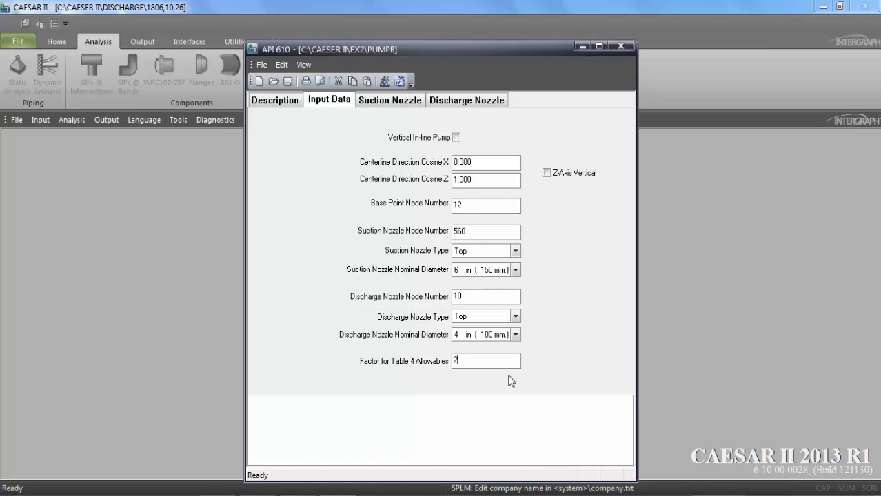
click(390, 100)
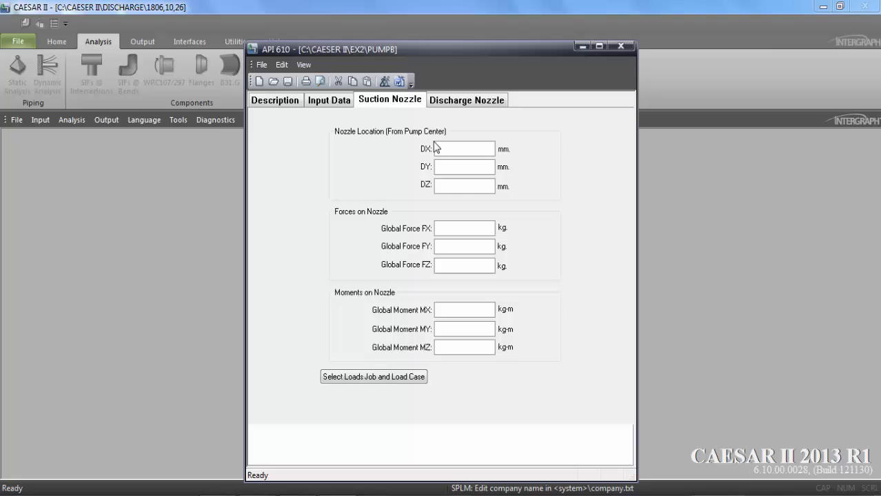
mouse_move(465, 186)
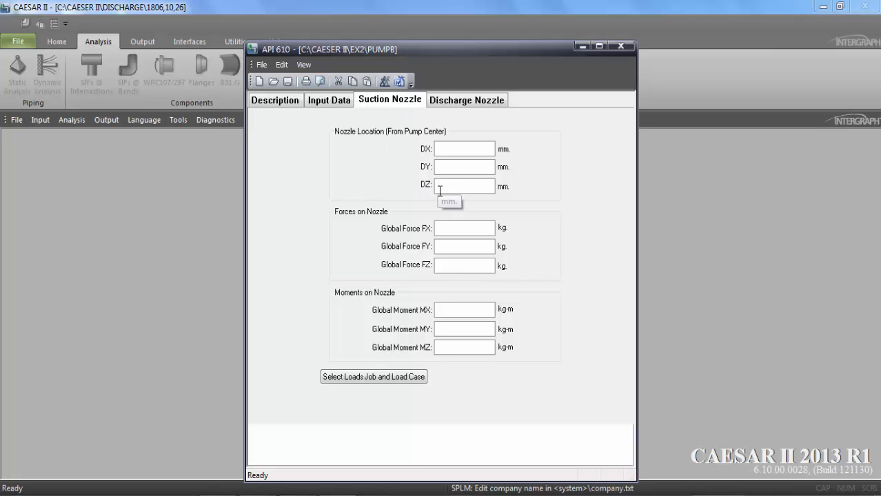
mouse_move(451, 177)
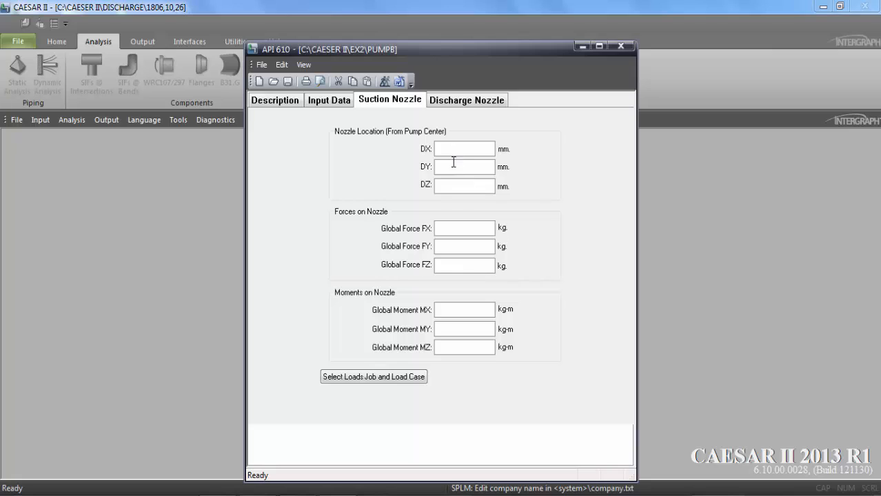
mouse_move(423, 180)
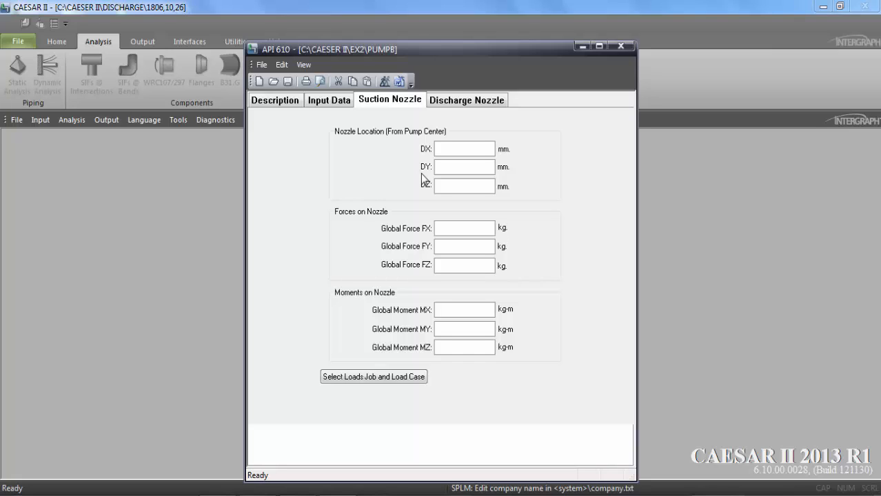
mouse_move(422, 178)
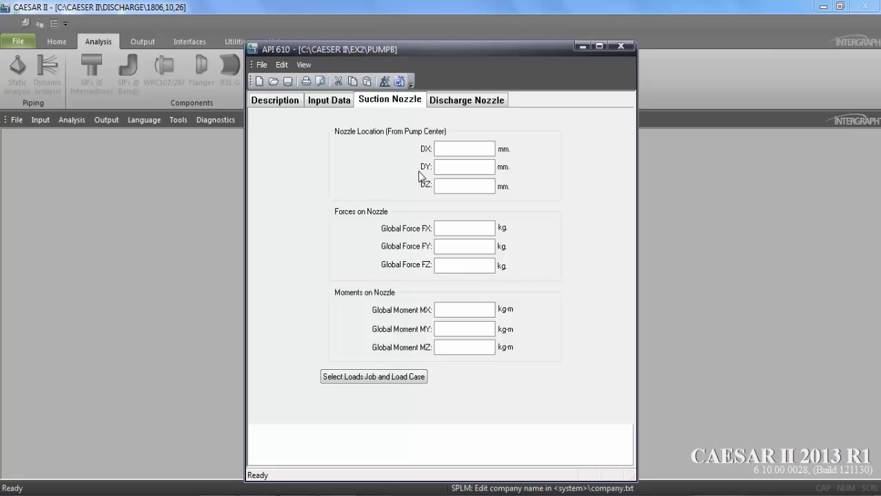
click(464, 167)
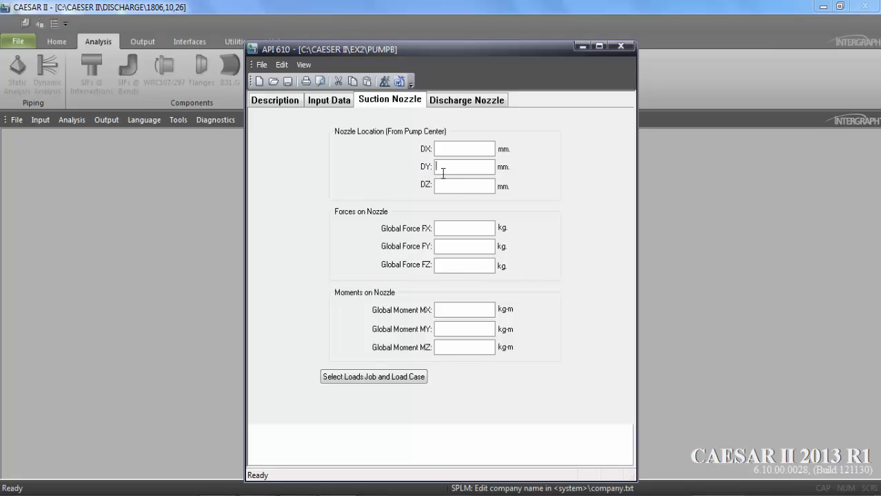
text(800)
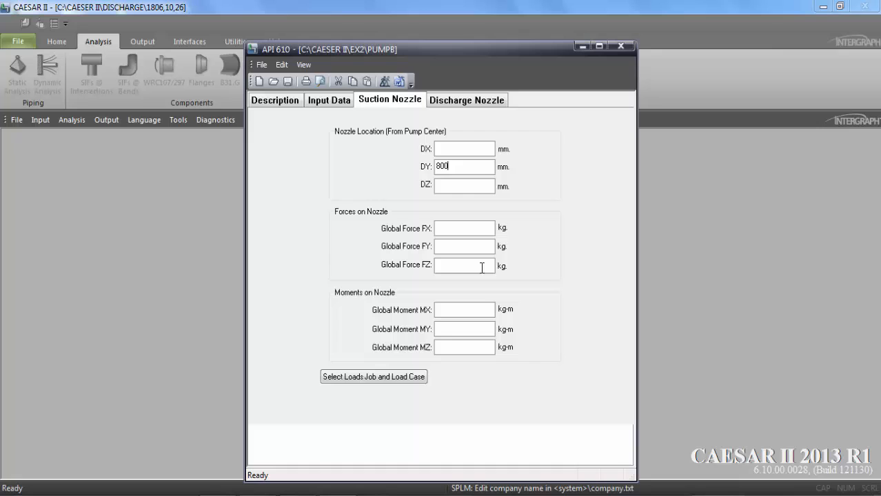
mouse_move(453, 385)
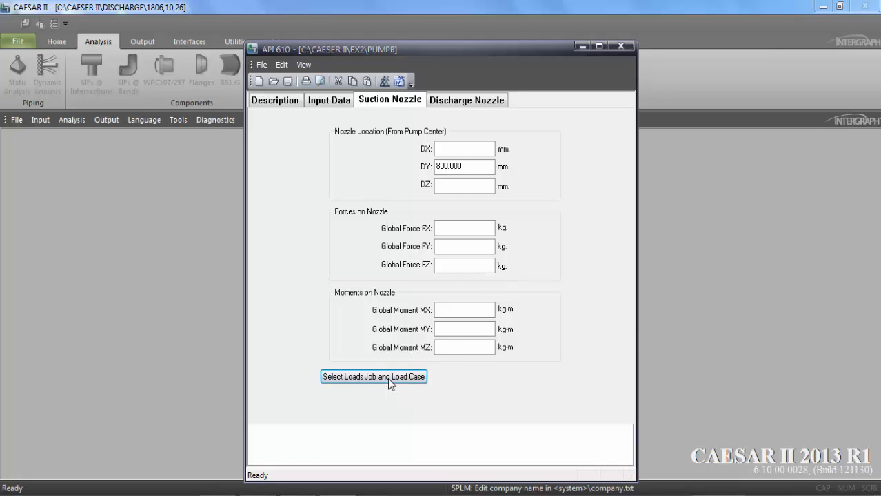
Import CASE 2 (OPE) loads from 1804 PRACTICE into the suction nozzle forces and moments.
click(373, 377)
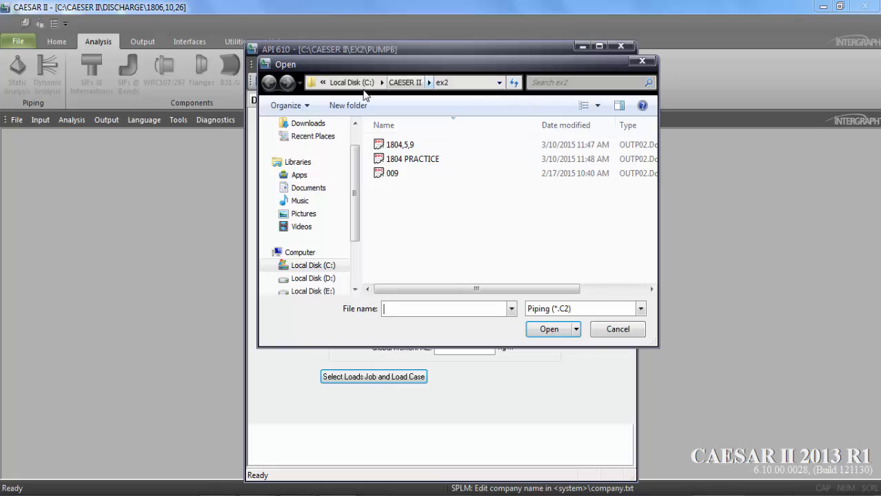
click(412, 159)
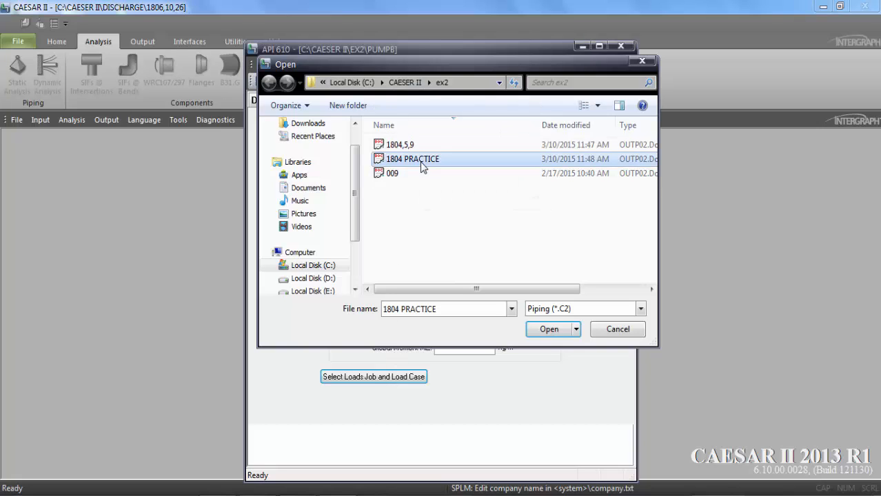
mouse_move(533, 359)
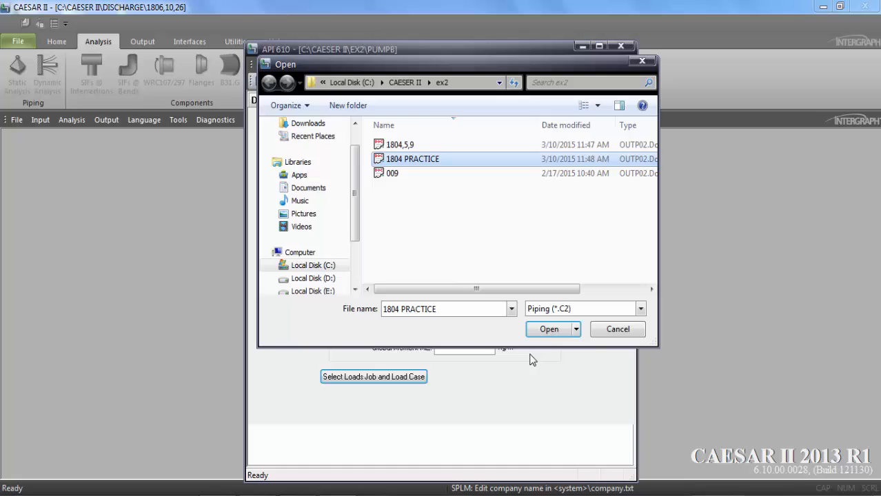
click(549, 328)
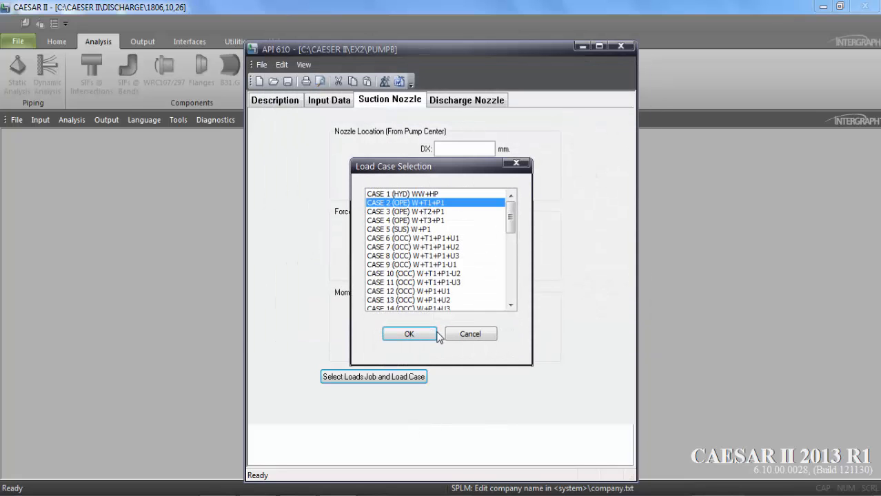
click(409, 334)
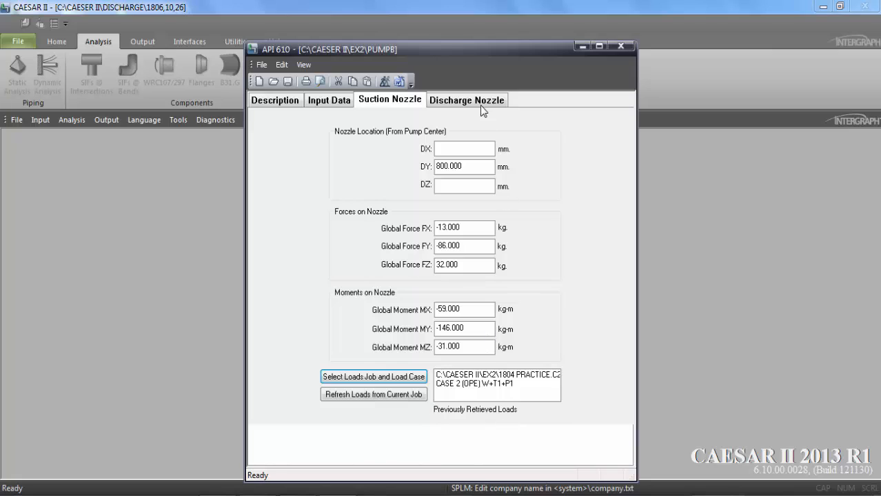
On the Discharge Nozzle tab, set DY to 800 mm and start selecting a loads job.
click(467, 99)
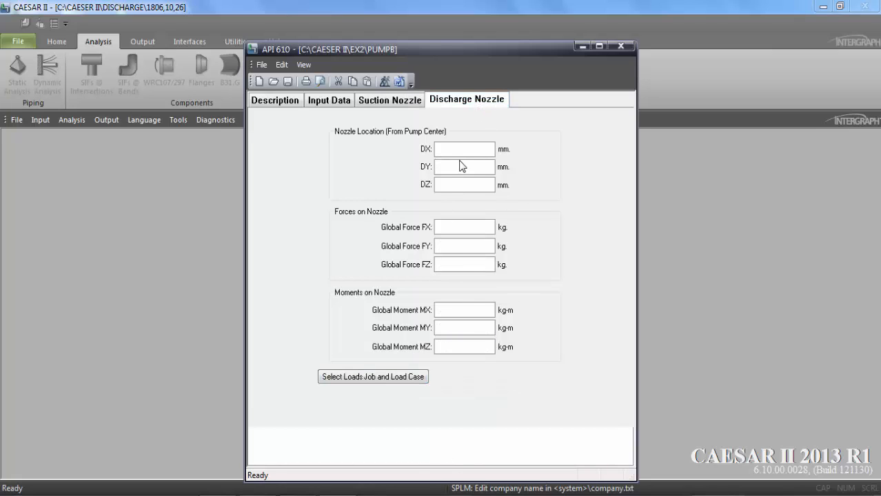
click(464, 166)
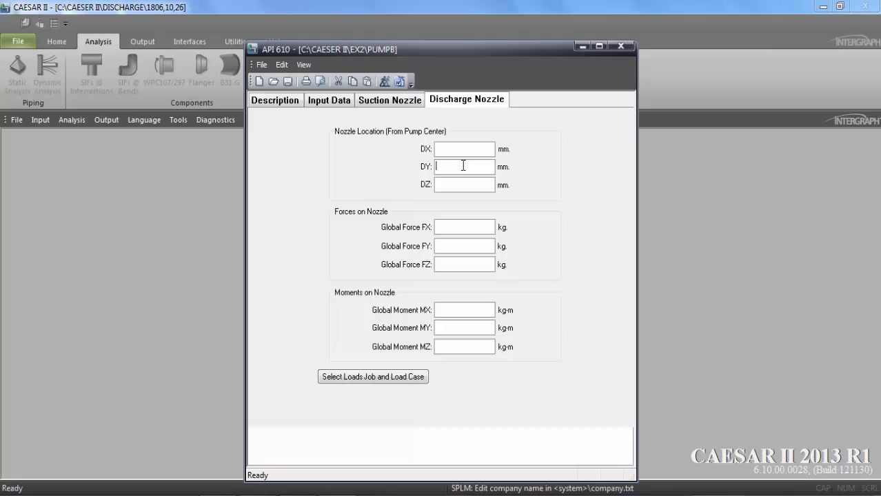
text(800.000)
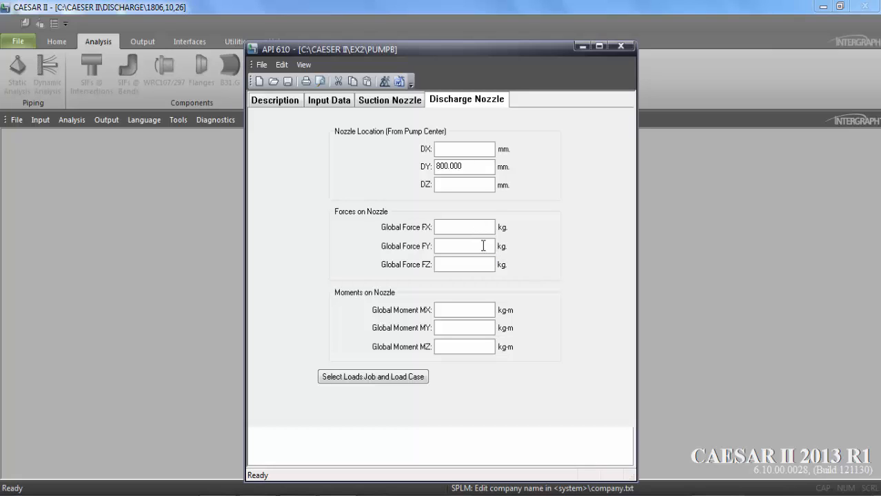
click(373, 376)
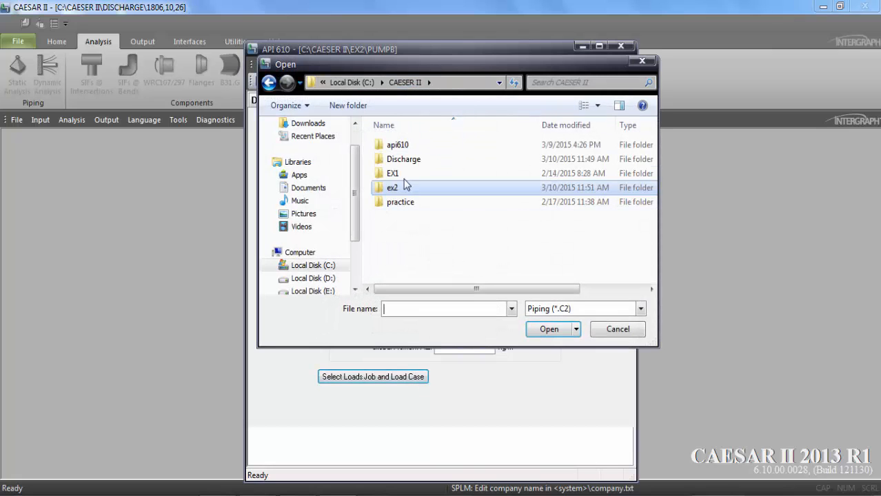
Import CASE 2 (OPE) loads from the Discharge folder's 1806,10,26 job for the discharge nozzle.
double_click(403, 159)
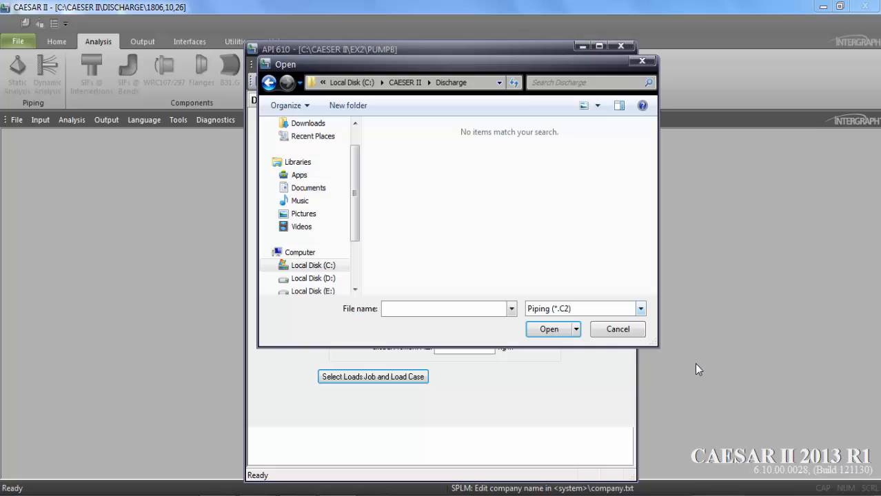
click(639, 308)
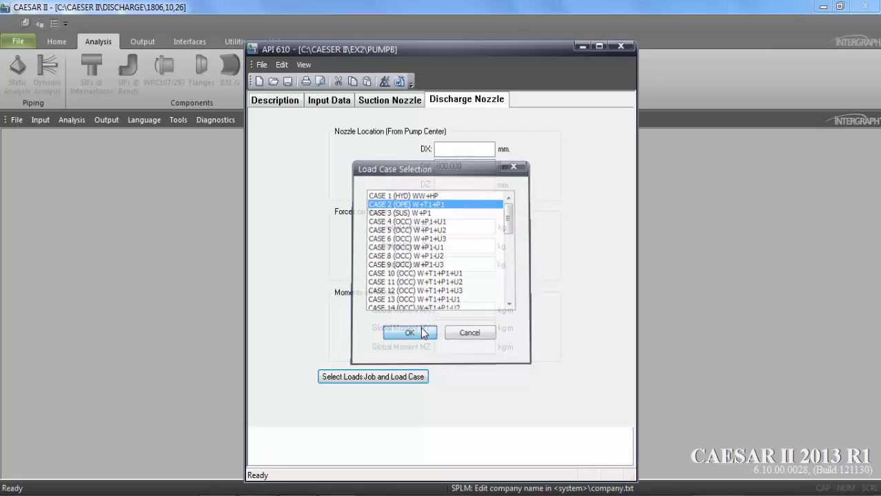
click(410, 332)
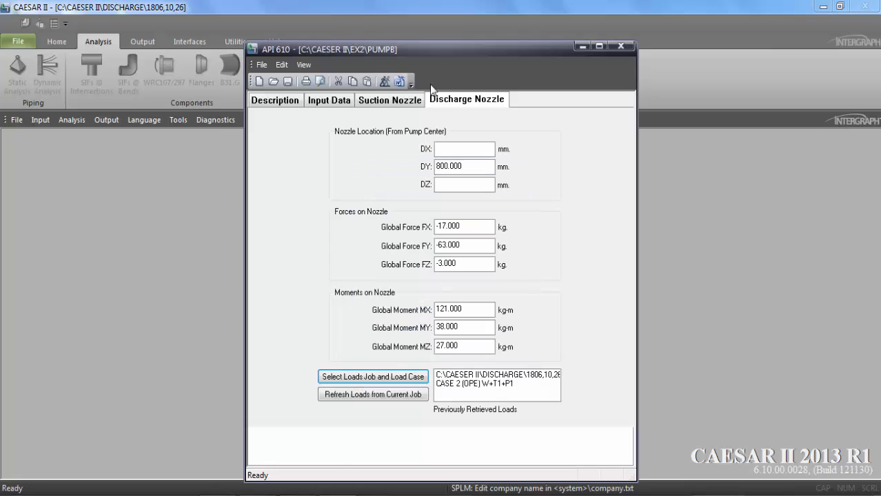
mouse_move(385, 81)
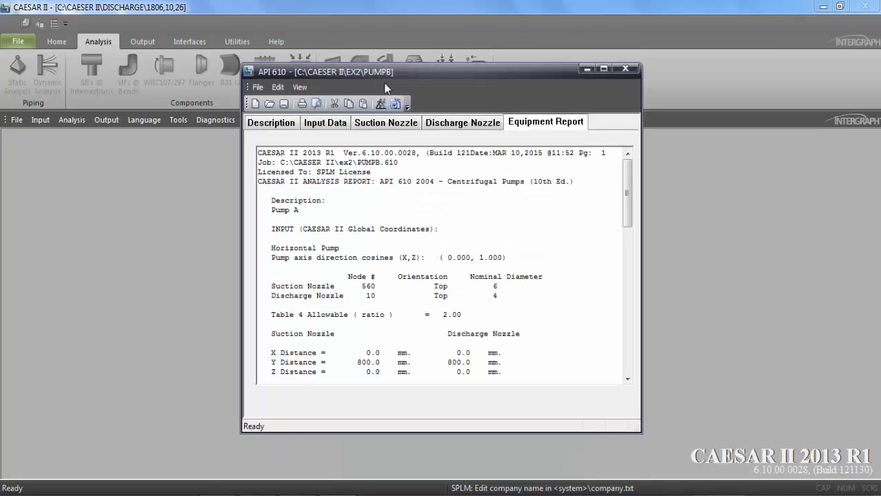
mouse_move(637, 172)
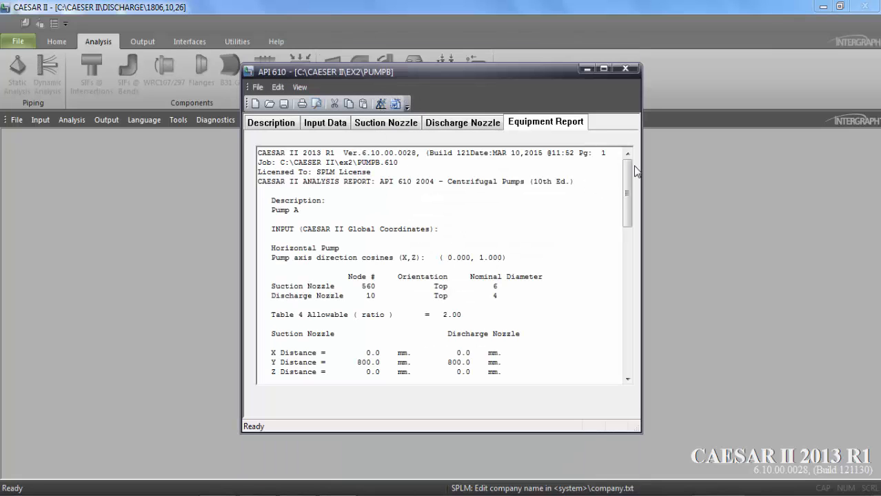
Scroll through the equipment report to review the Passed nozzle check lines.
scroll(down, 3)
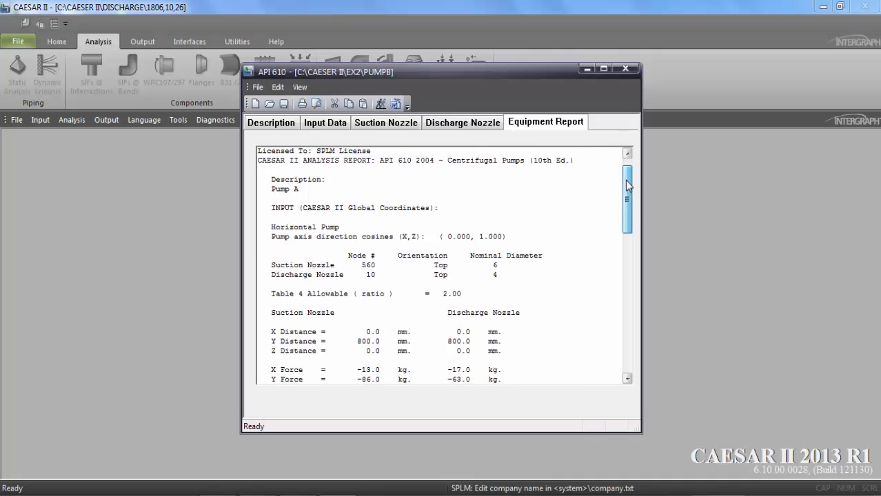
scroll(down, 3)
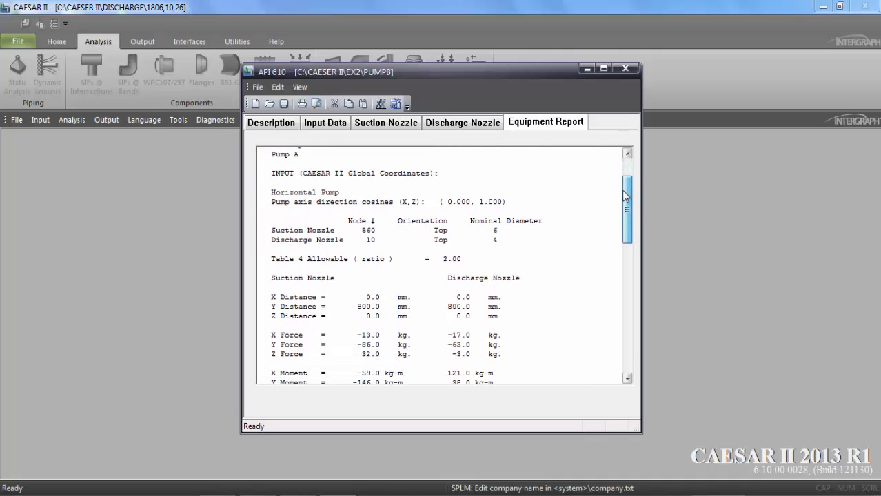
scroll(down, 3)
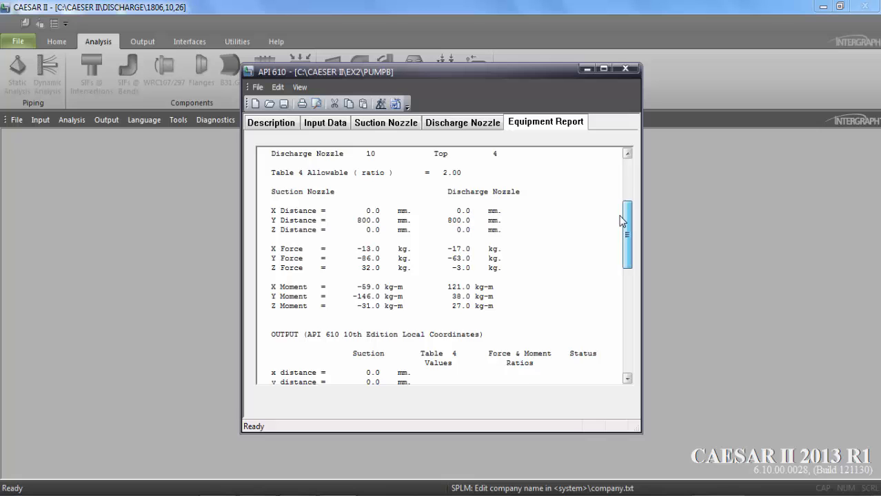
scroll(down, 3)
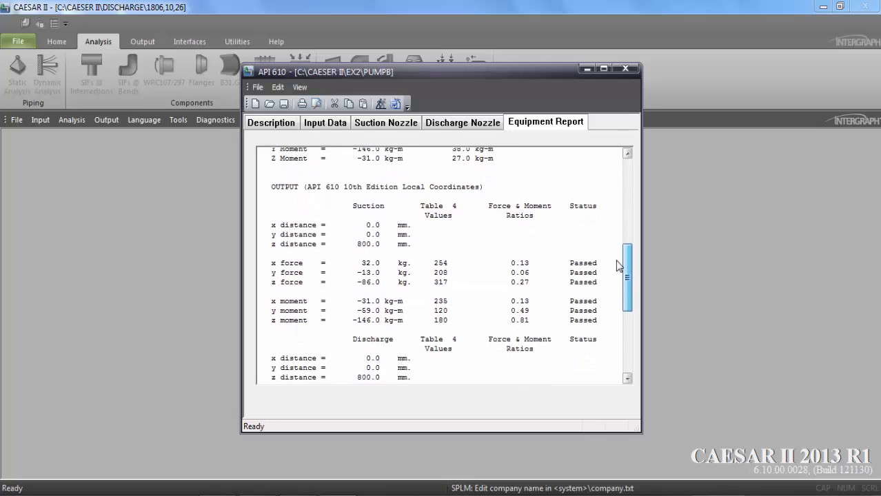
scroll(down, 3)
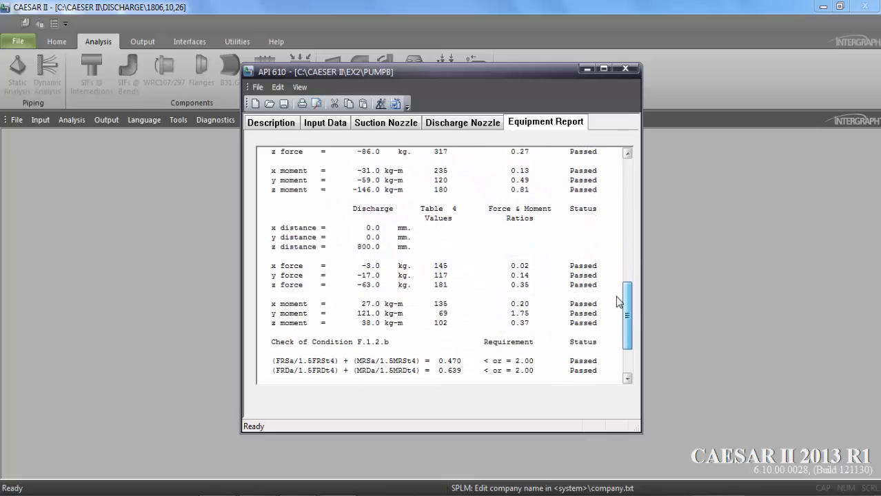